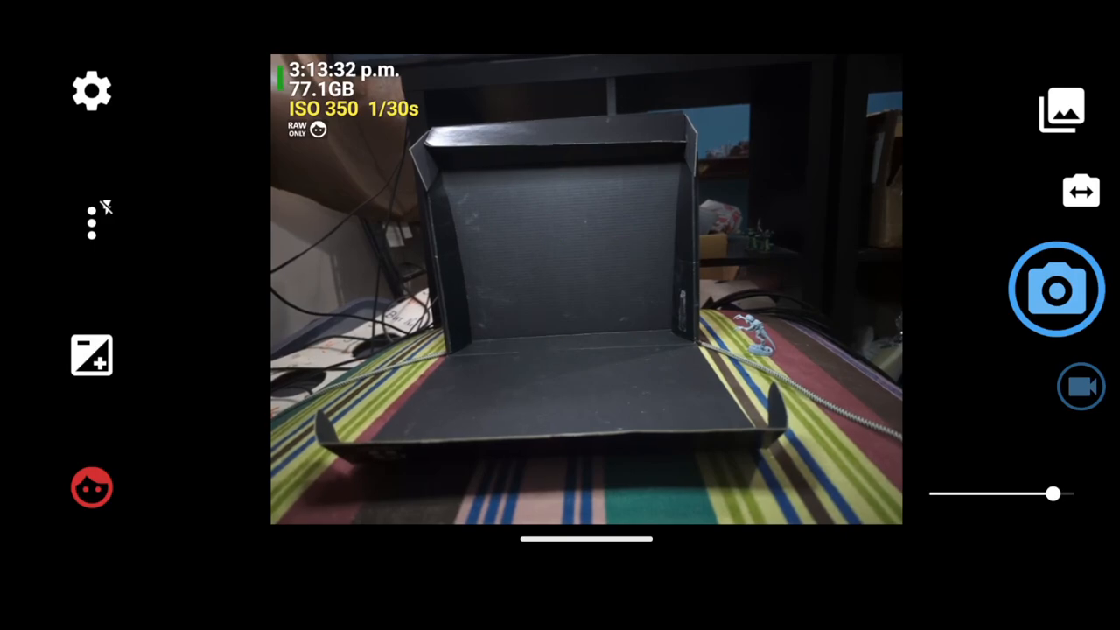
Open Open Camera's settings and scroll down to the Misc section's Camera API option.
{"action": "left_click", "coordinate": [586, 289]}
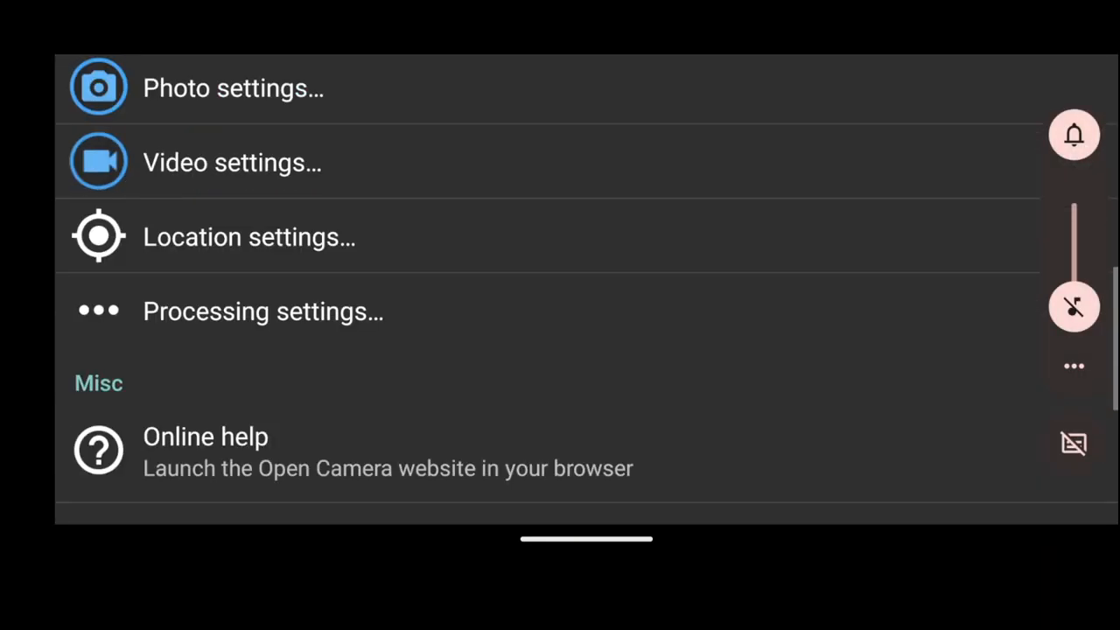
{"action": "scroll", "scroll_direction": "down", "scroll_amount": 3}
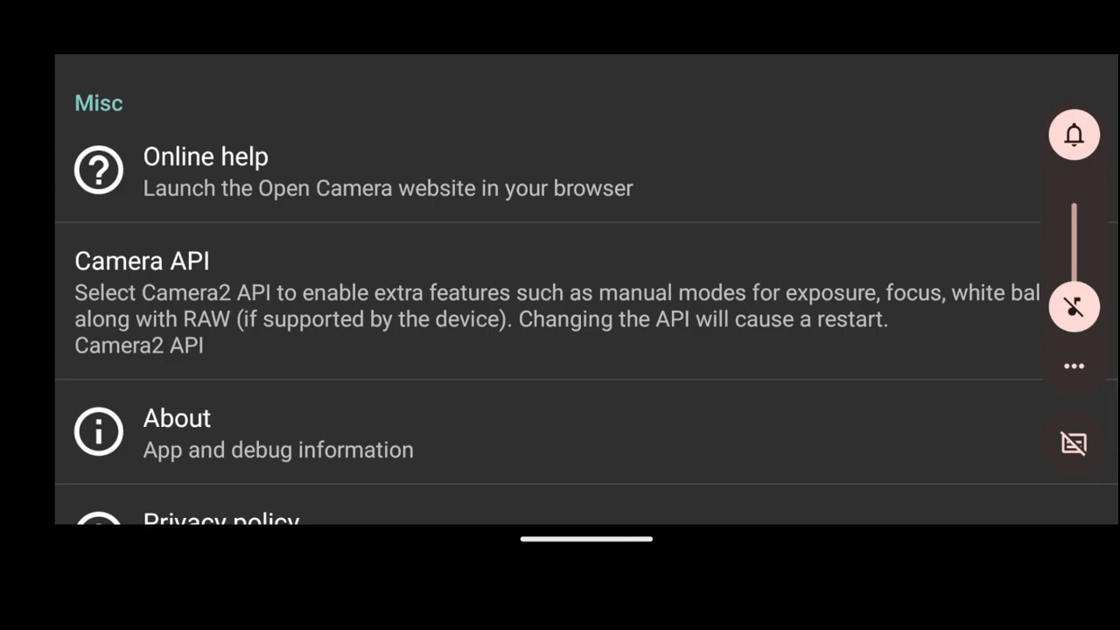
Keep Camera2 API selected in the Camera API choice dialog.
{"action": "left_click", "coordinate": [143, 260]}
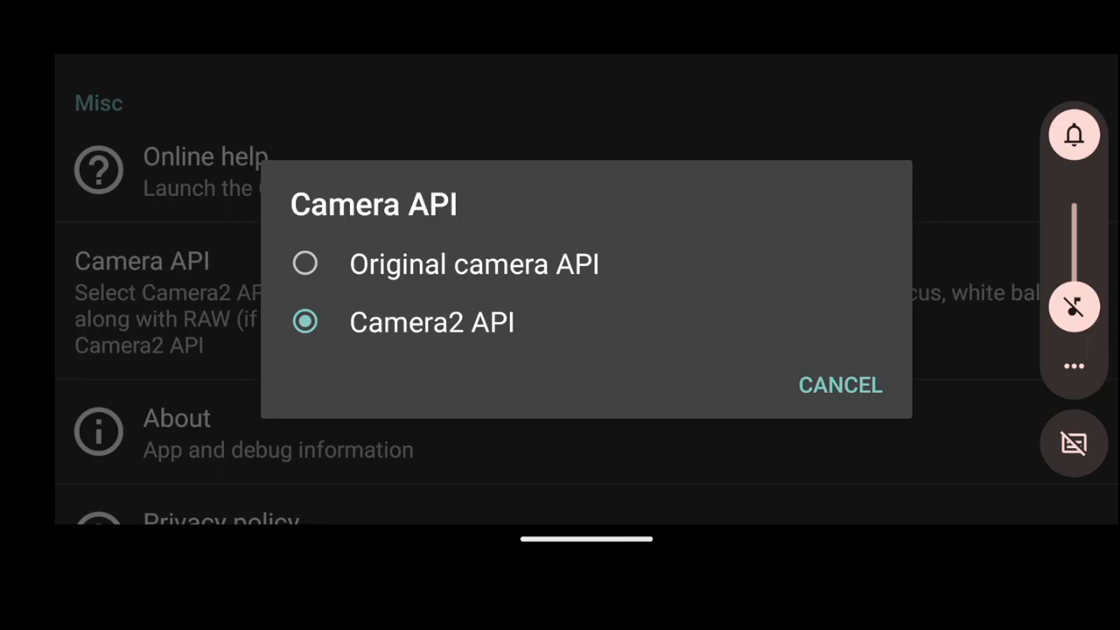
{"action": "left_click", "coordinate": [839, 385]}
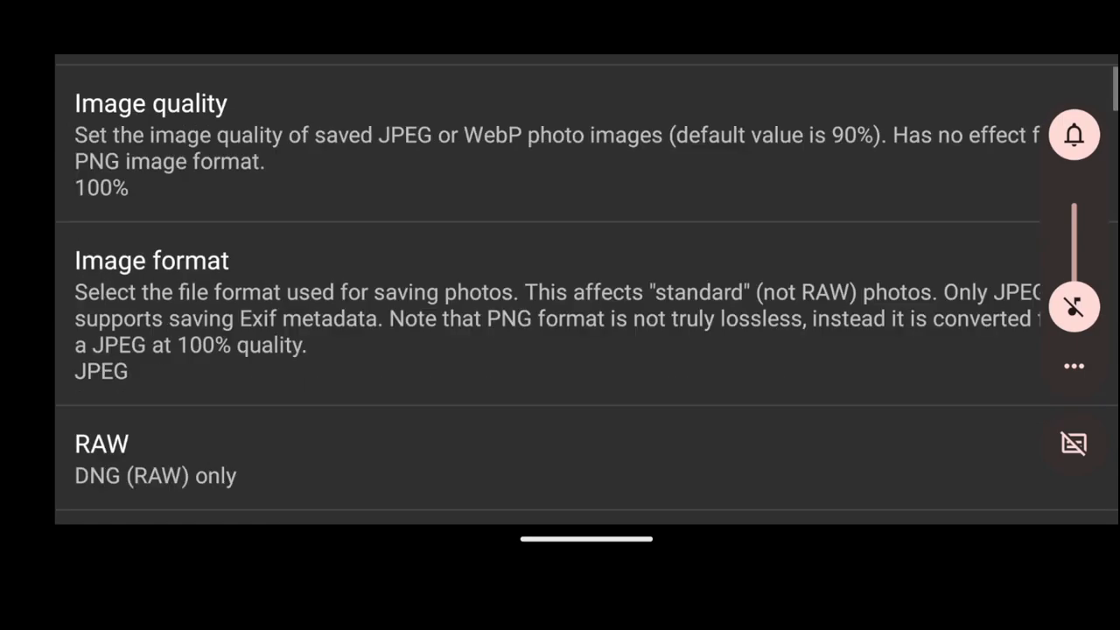
Set Photo settings' RAW option to 'DNG (RAW) only'.
{"action": "scroll", "scroll_direction": "down", "scroll_amount": 3}
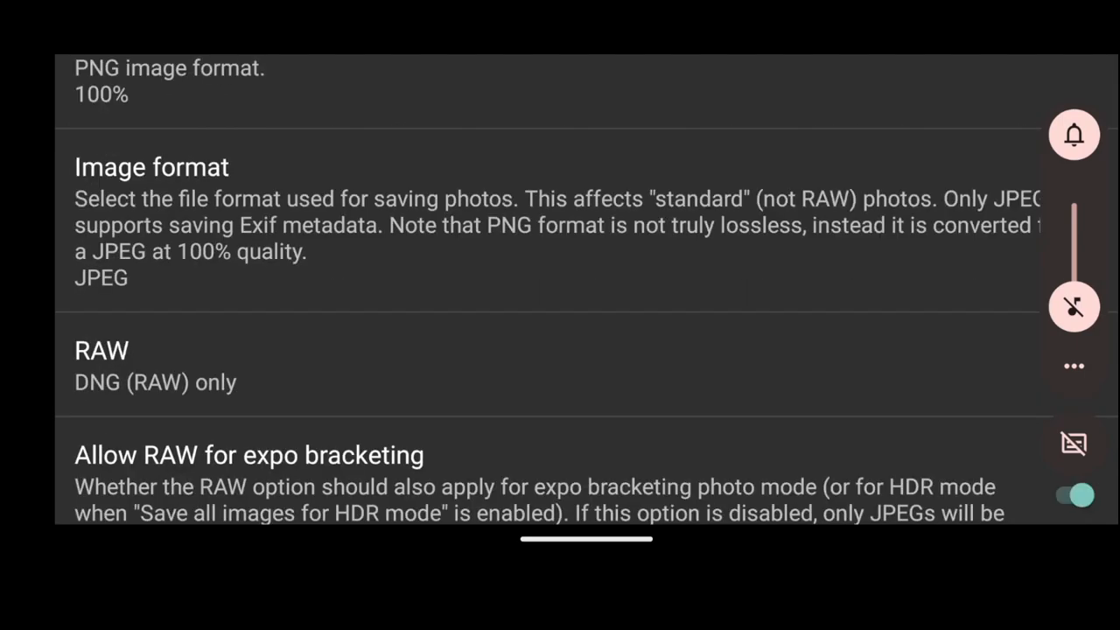
{"action": "left_click", "coordinate": [102, 350]}
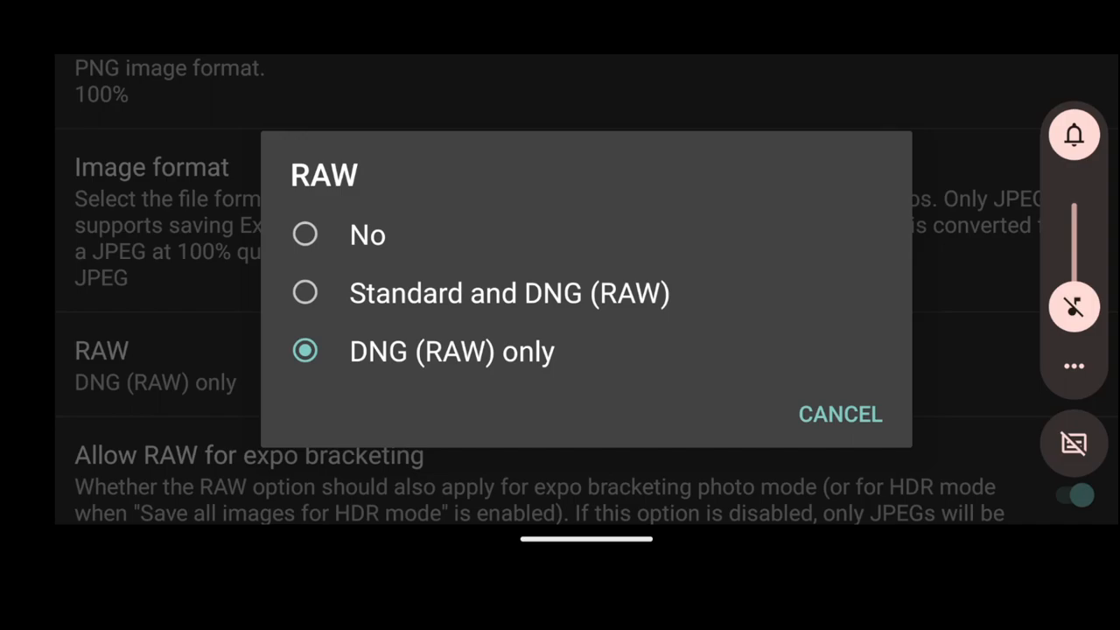
{"action": "left_click", "coordinate": [840, 414]}
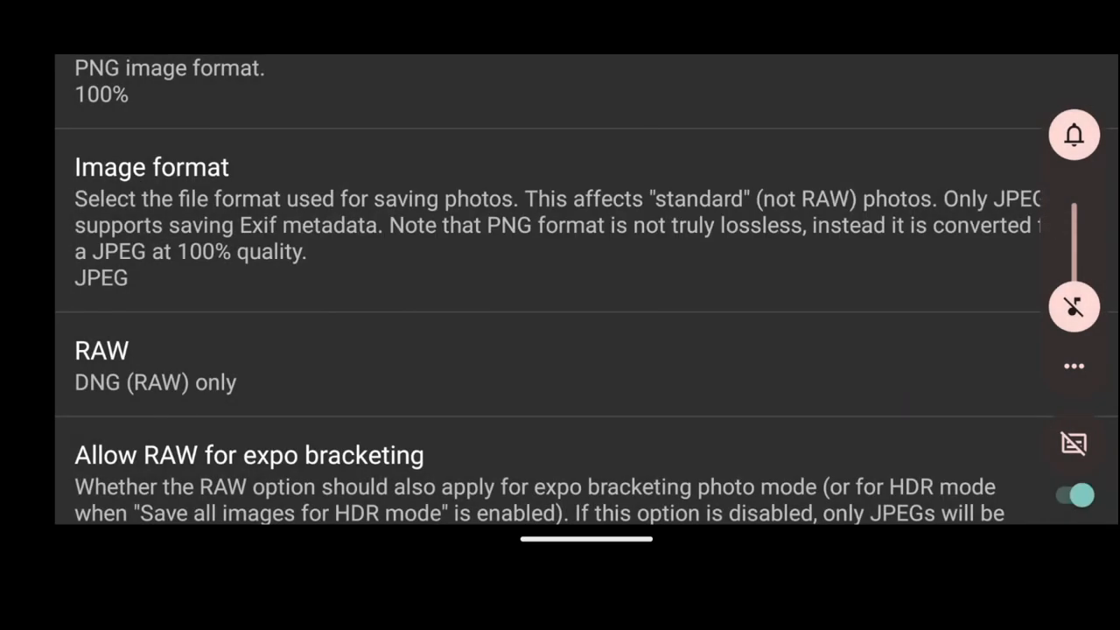
{"action": "scroll", "scroll_direction": "down", "scroll_amount": 3}
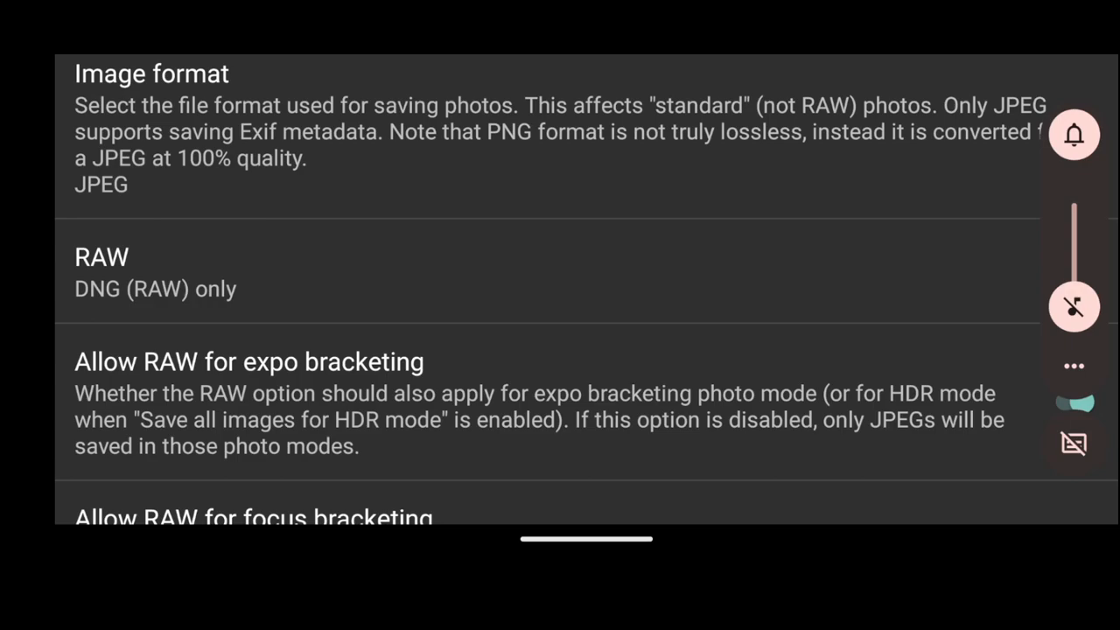
Enable RAW for focus bracketing and scroll past HDR, panorama and EXIF options.
{"action": "left_click", "coordinate": [1074, 401]}
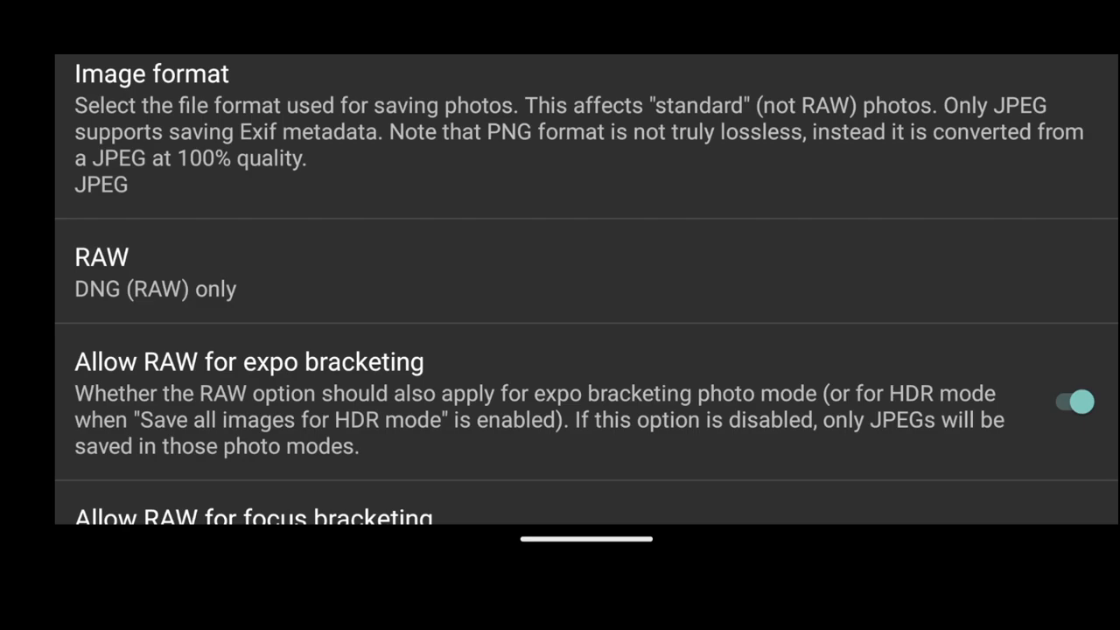
{"action": "scroll", "scroll_direction": "down", "scroll_amount": 3}
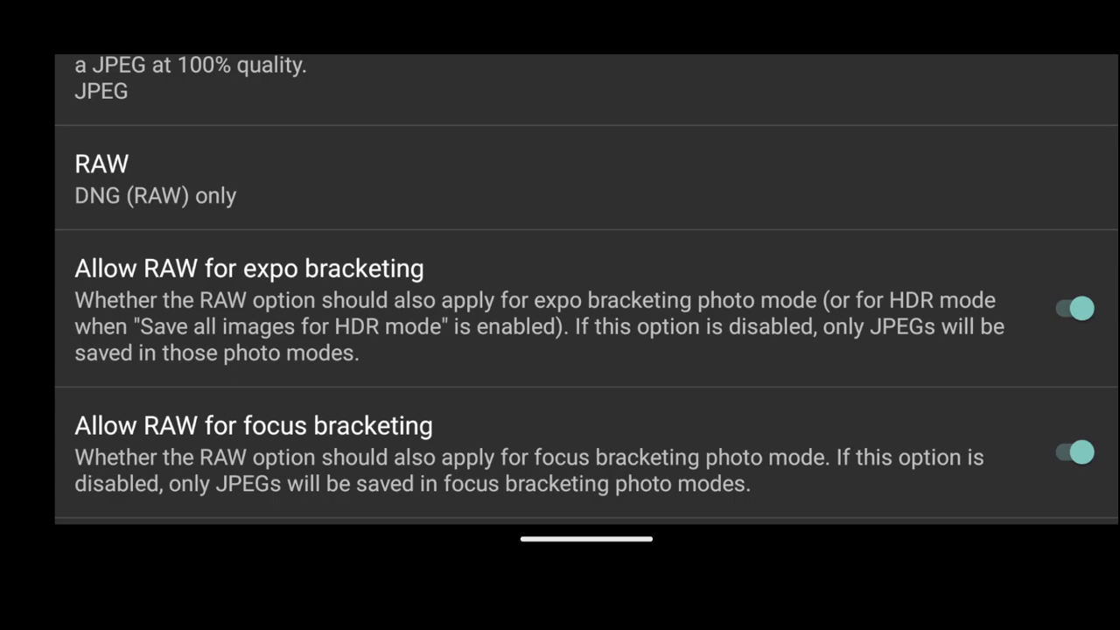
{"action": "scroll", "scroll_direction": "down", "scroll_amount": 3}
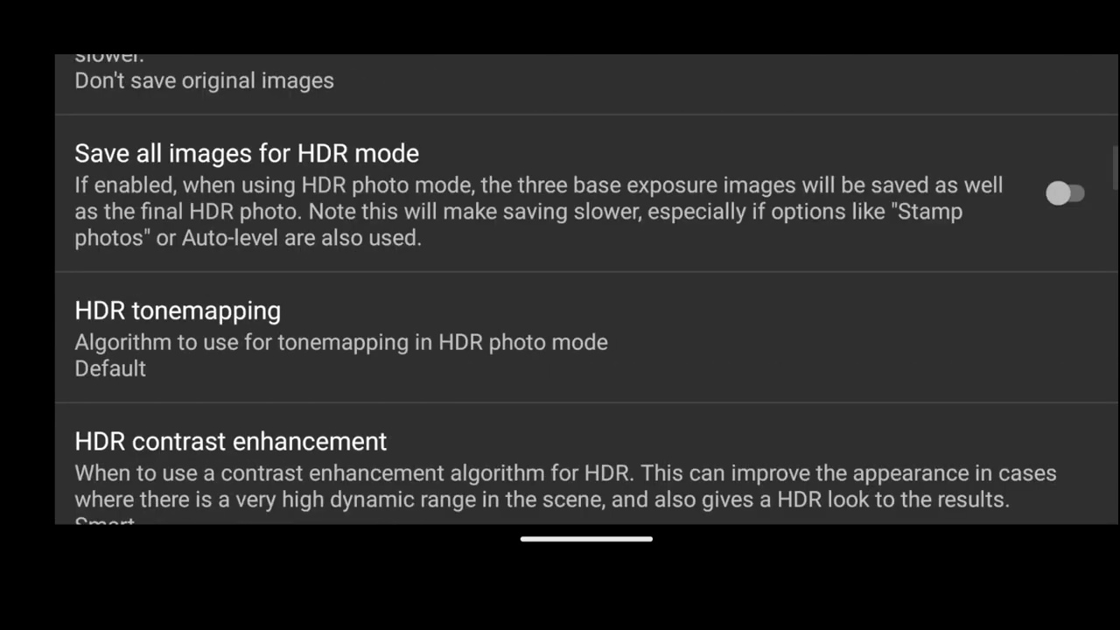
{"action": "scroll", "scroll_direction": "down", "scroll_amount": 3}
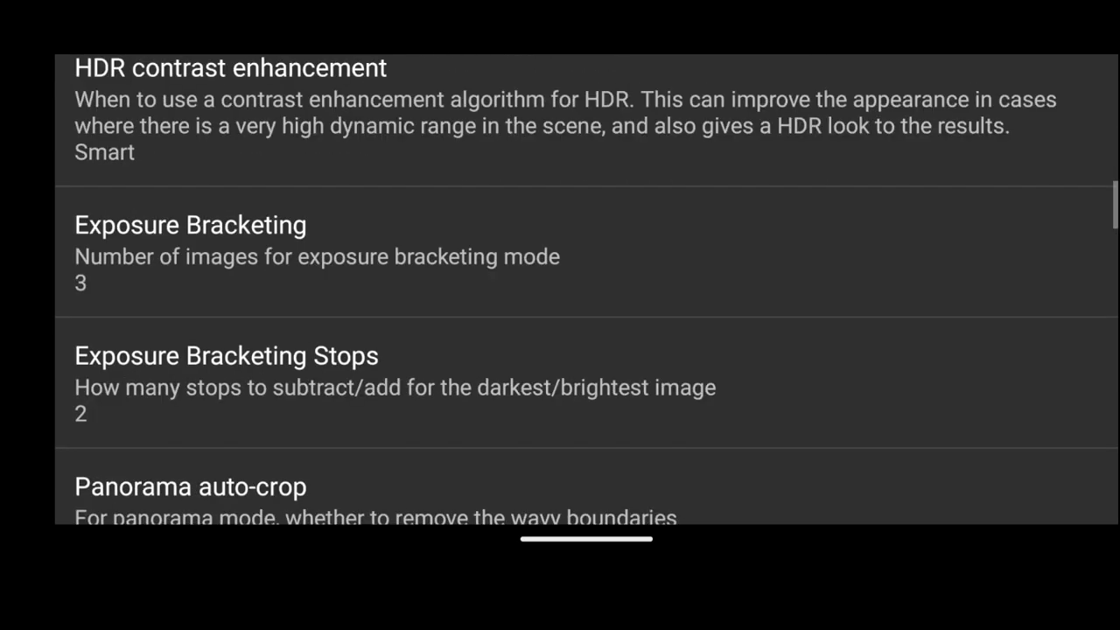
{"action": "scroll", "scroll_direction": "down", "scroll_amount": 3}
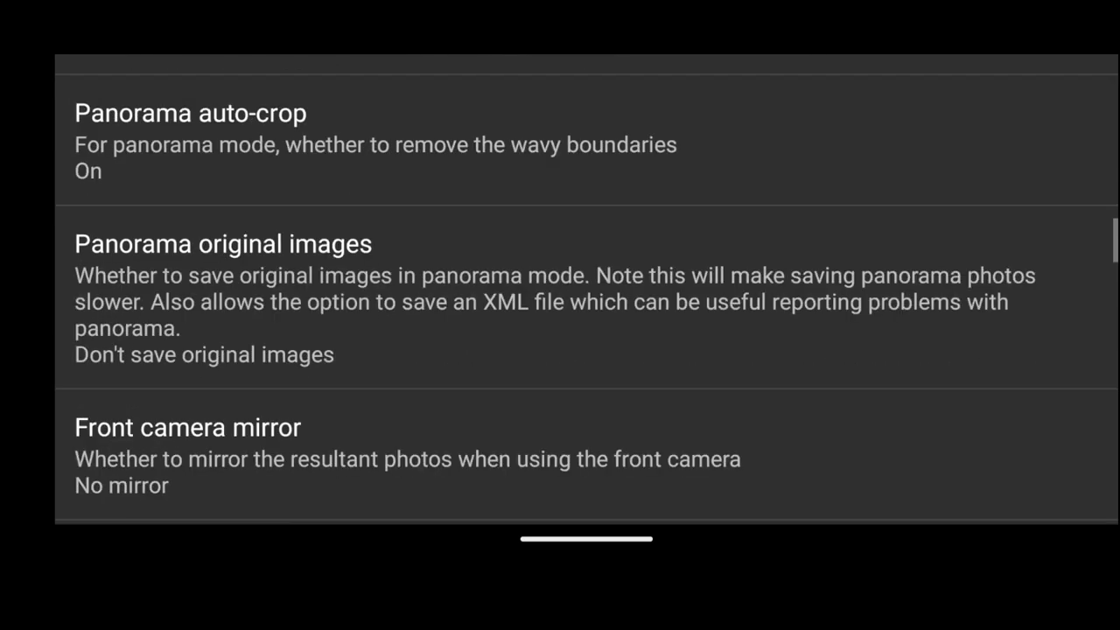
{"action": "scroll", "scroll_direction": "down", "scroll_amount": 3}
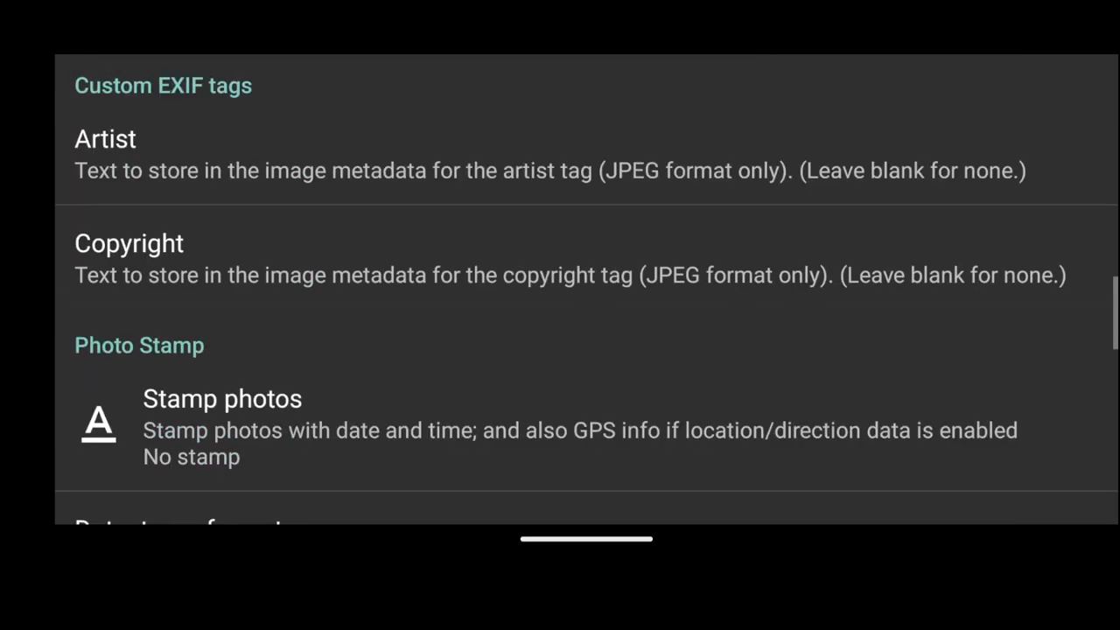
{"action": "scroll", "scroll_direction": "down", "scroll_amount": 3}
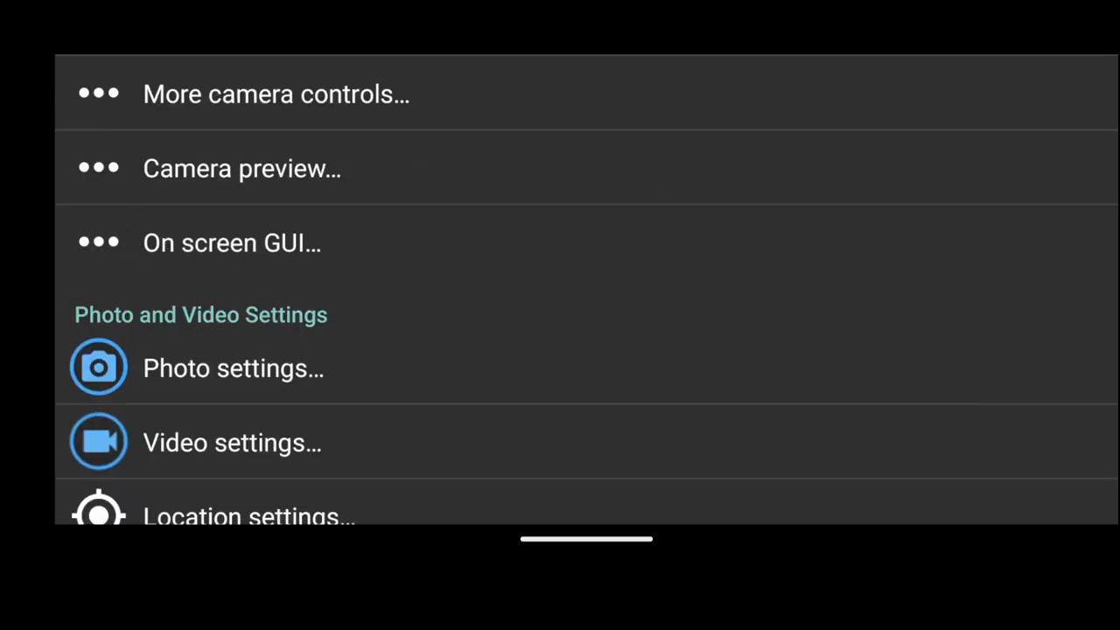
Return to the live preview and reveal the manual ISO and shutter-speed sliders.
{"action": "scroll", "scroll_direction": "down", "scroll_amount": 3}
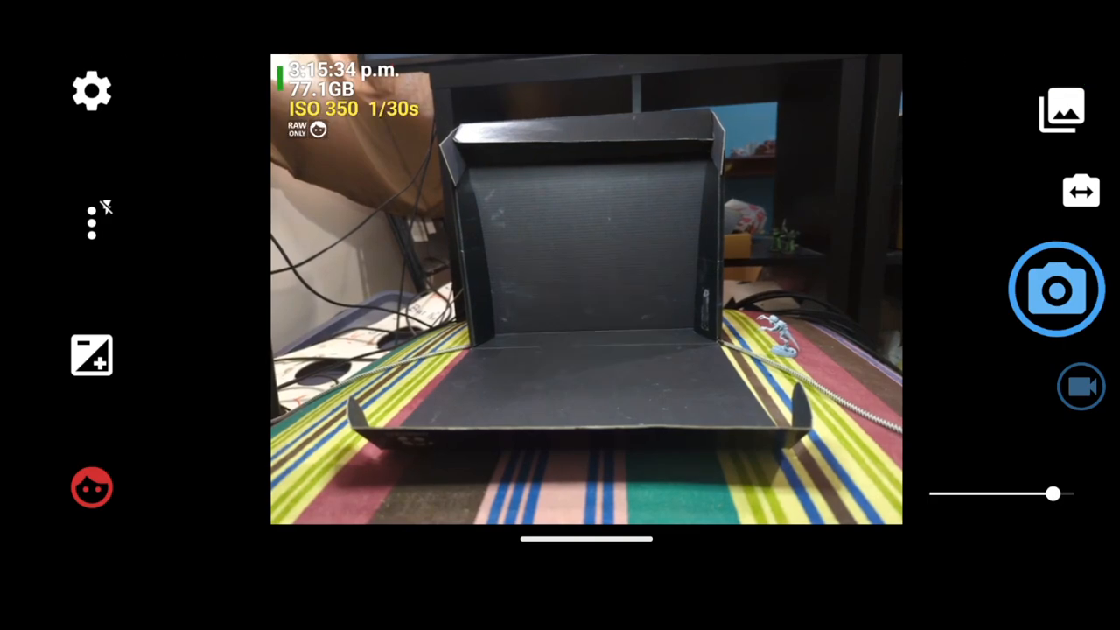
{"action": "left_click", "coordinate": [91, 355]}
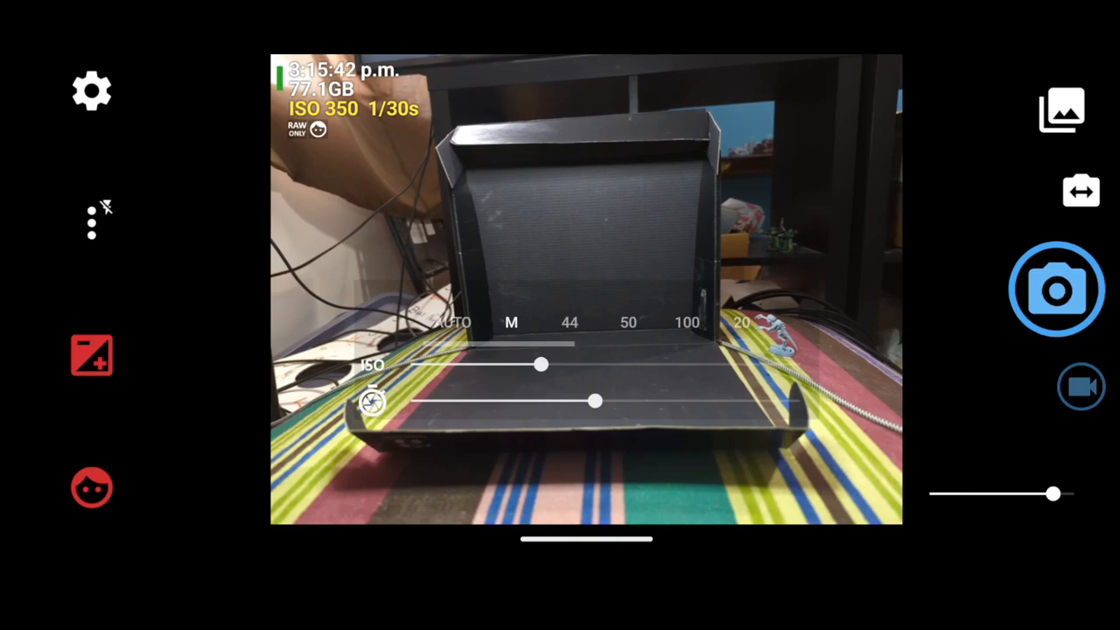
Drop ISO to its minimum of 44 and set exposure time to 1/40s.
{"action": "left_click_drag", "start_coordinate": [540, 365], "coordinate": [412, 365]}
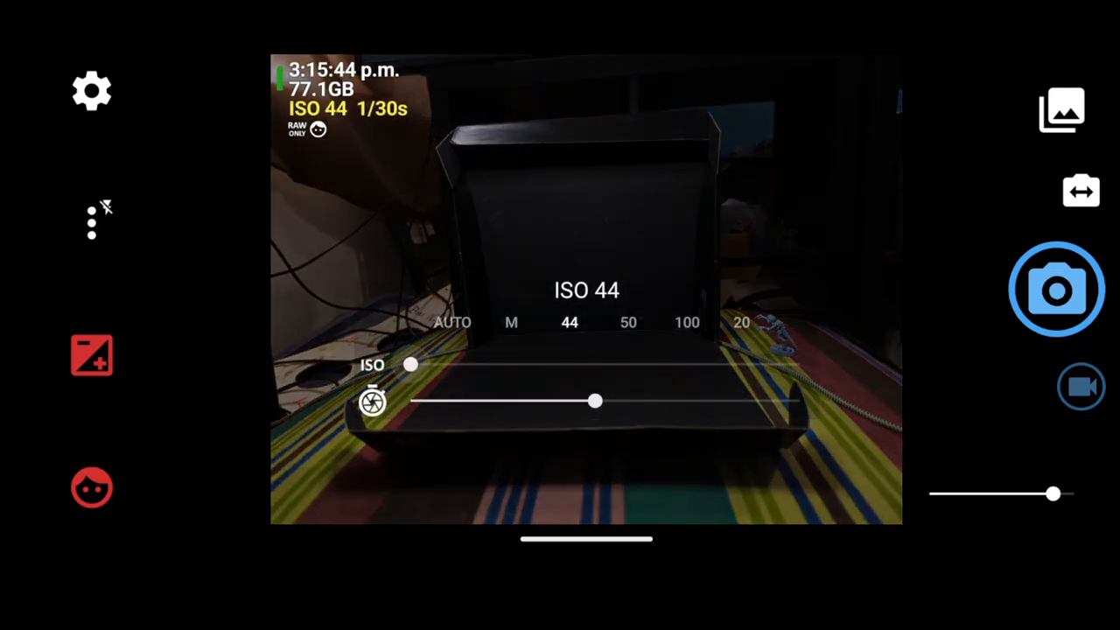
{"action": "left_click_drag", "start_coordinate": [596, 401], "coordinate": [582, 400]}
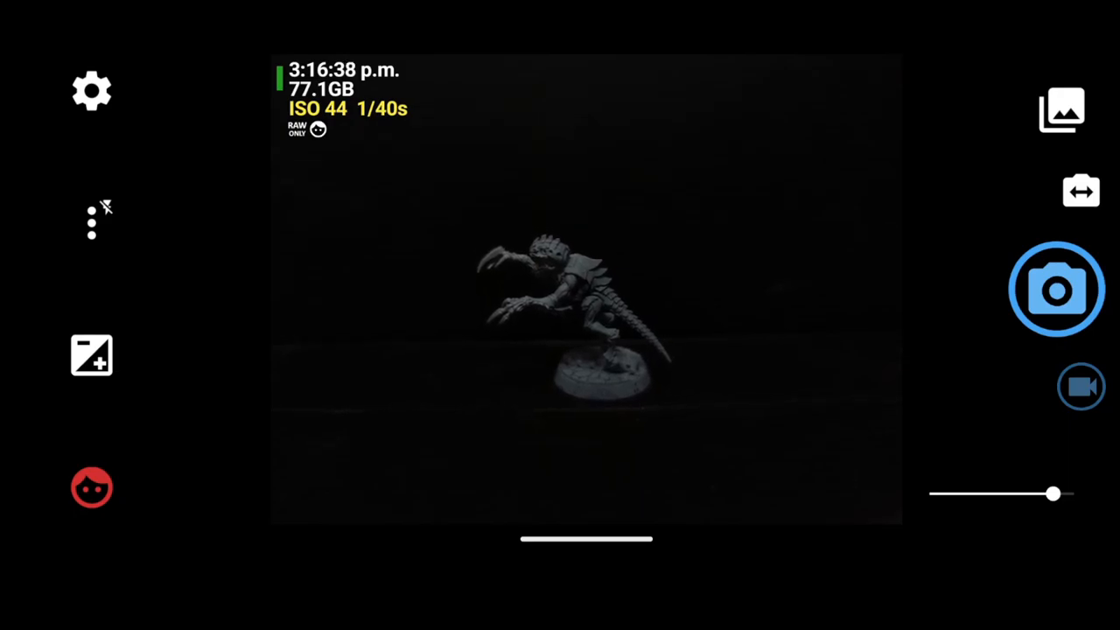
Reopen the manual ISO and exposure-time sliders over the miniature preview.
{"action": "left_click", "coordinate": [588, 289]}
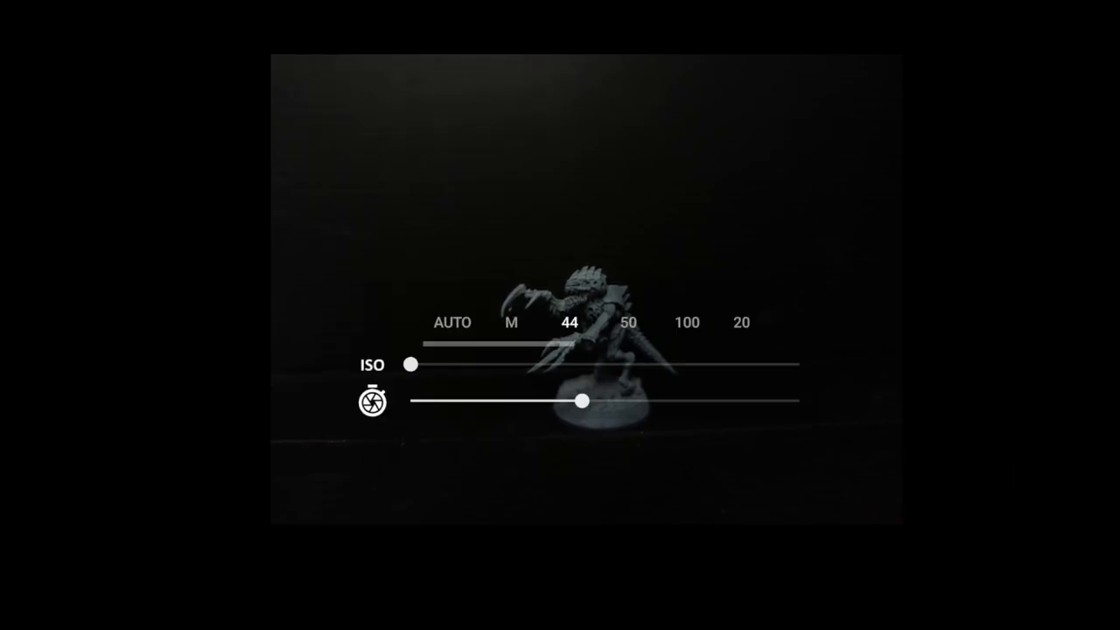
Nudge ISO between 67 and 81, shorten exposure time, then settle ISO at 115.
{"action": "left_click_drag", "start_coordinate": [409, 364], "coordinate": [438, 364]}
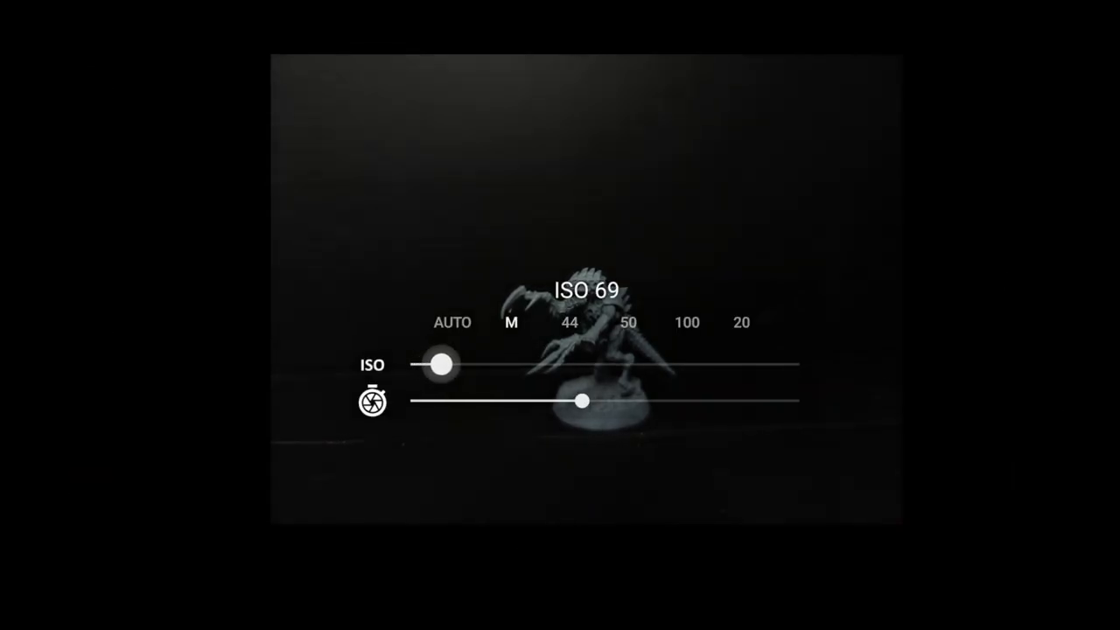
{"action": "left_click_drag", "start_coordinate": [438, 364], "coordinate": [455, 364]}
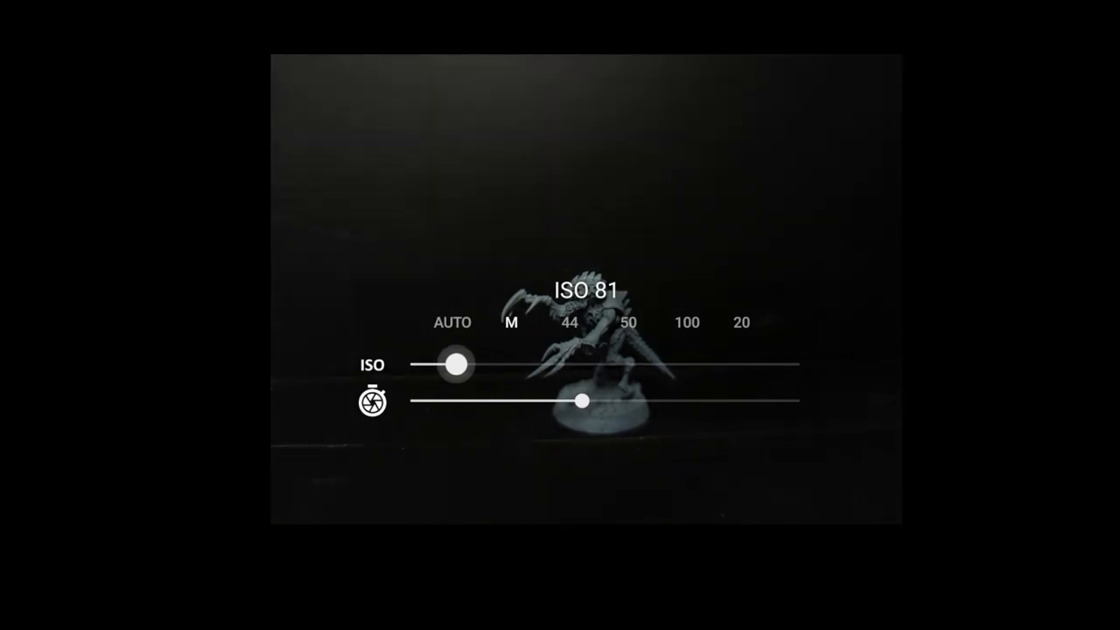
{"action": "left_click_drag", "start_coordinate": [454, 365], "coordinate": [440, 364]}
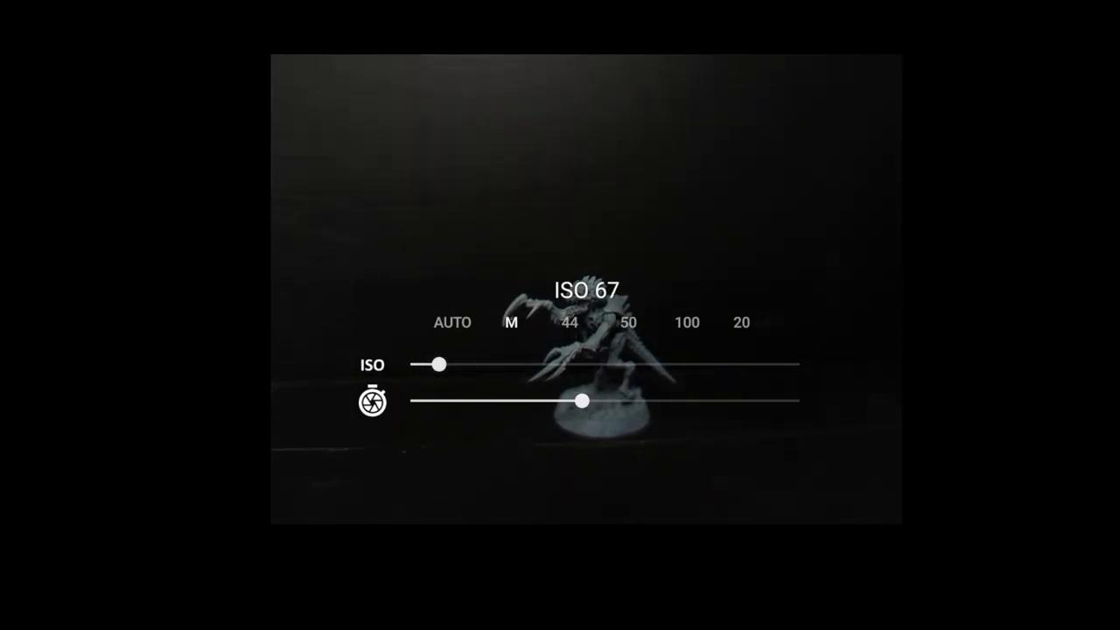
{"action": "left_click_drag", "start_coordinate": [584, 401], "coordinate": [536, 401]}
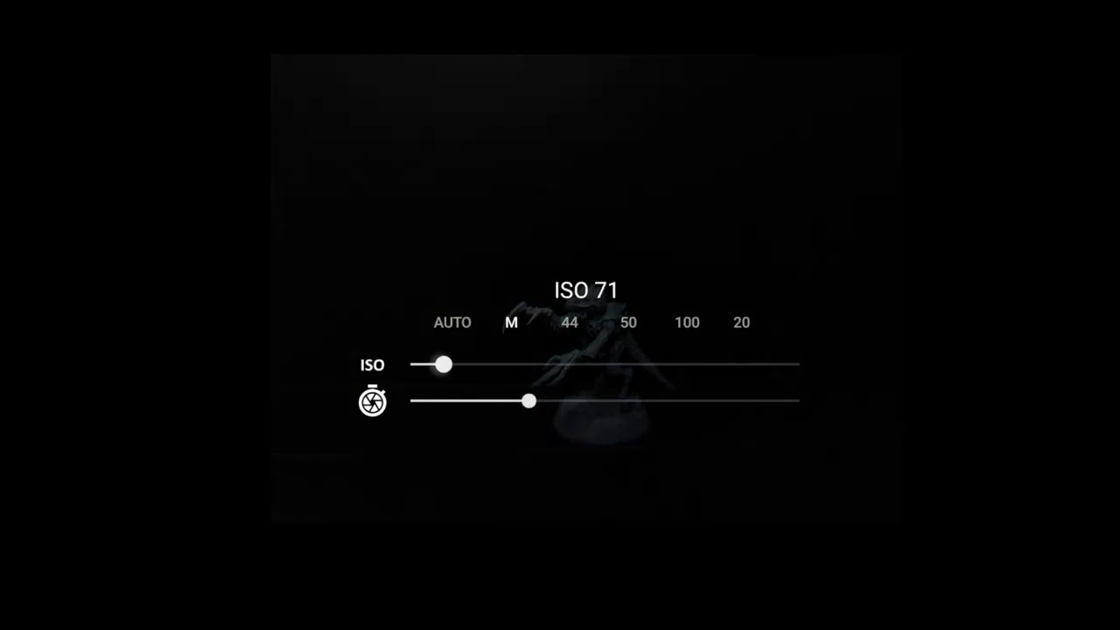
{"action": "left_click_drag", "start_coordinate": [441, 364], "coordinate": [484, 364]}
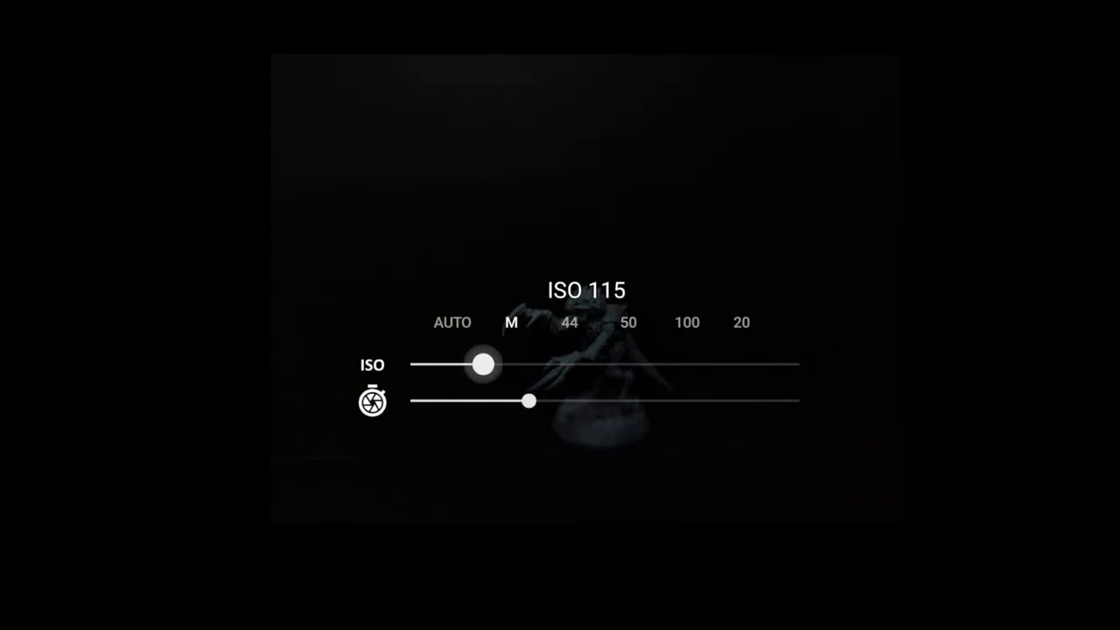
{"action": "left_click_drag", "start_coordinate": [528, 400], "coordinate": [528, 401]}
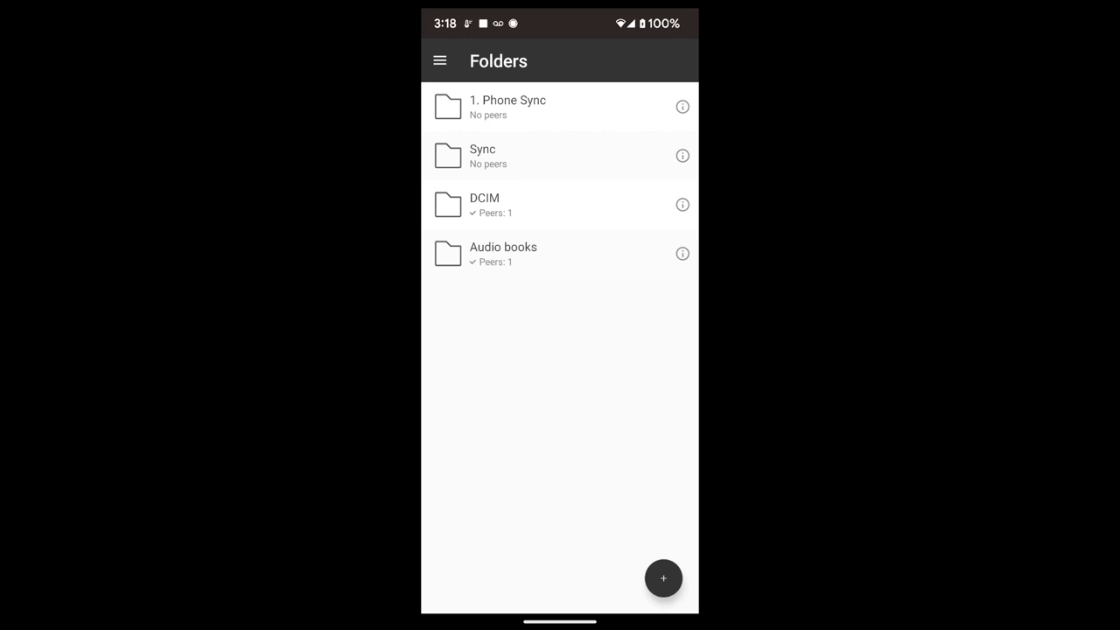
Begin a new Resilio Sync folder via the add button's Create folder option.
{"action": "left_click", "coordinate": [664, 578]}
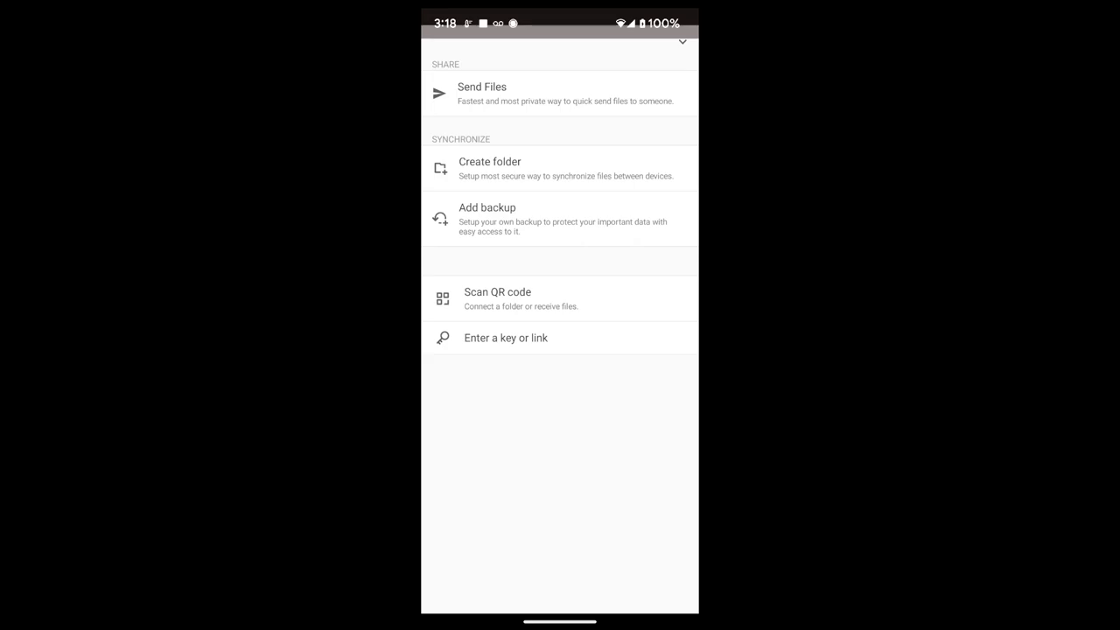
{"action": "left_click", "coordinate": [490, 168]}
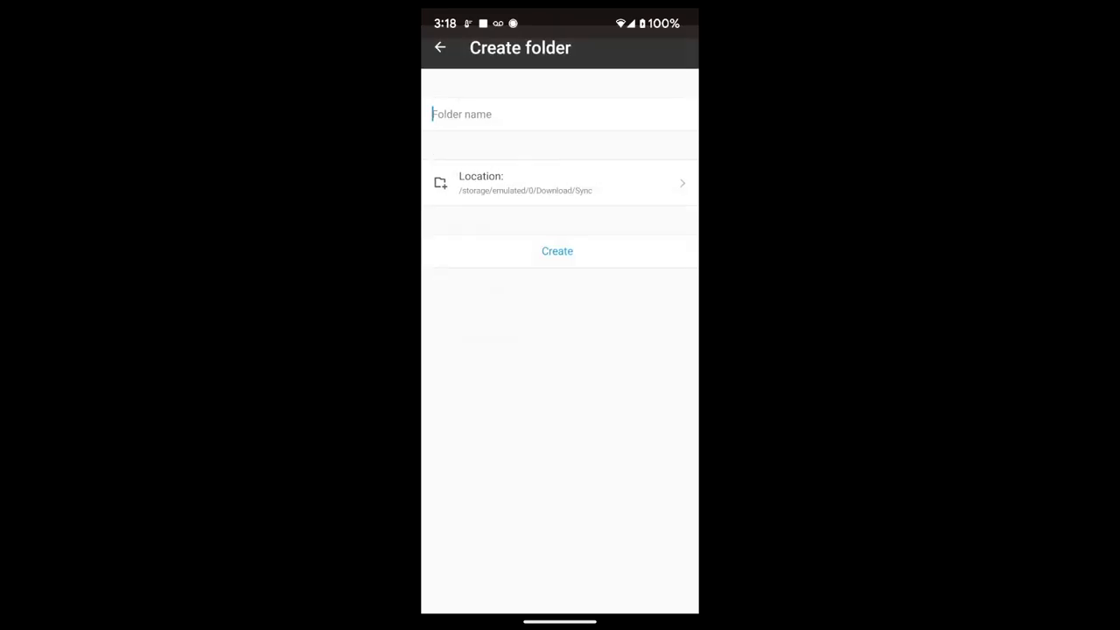
Browse for a sync location, abandon folder creation, and open the synced DCIM folder.
{"action": "left_click", "coordinate": [560, 183]}
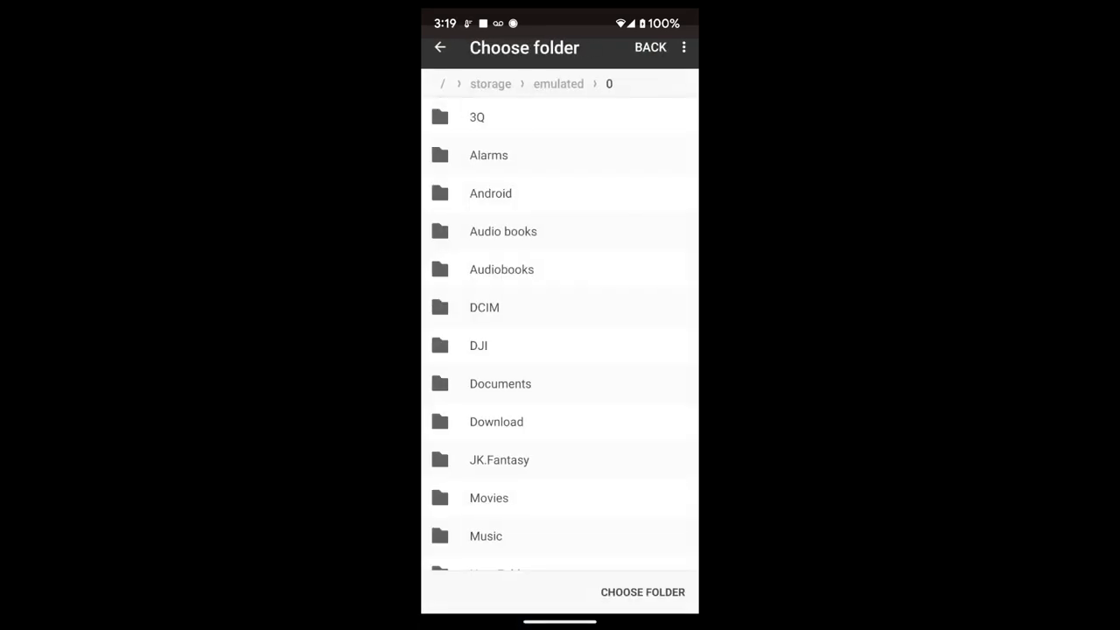
{"action": "left_click", "coordinate": [484, 307]}
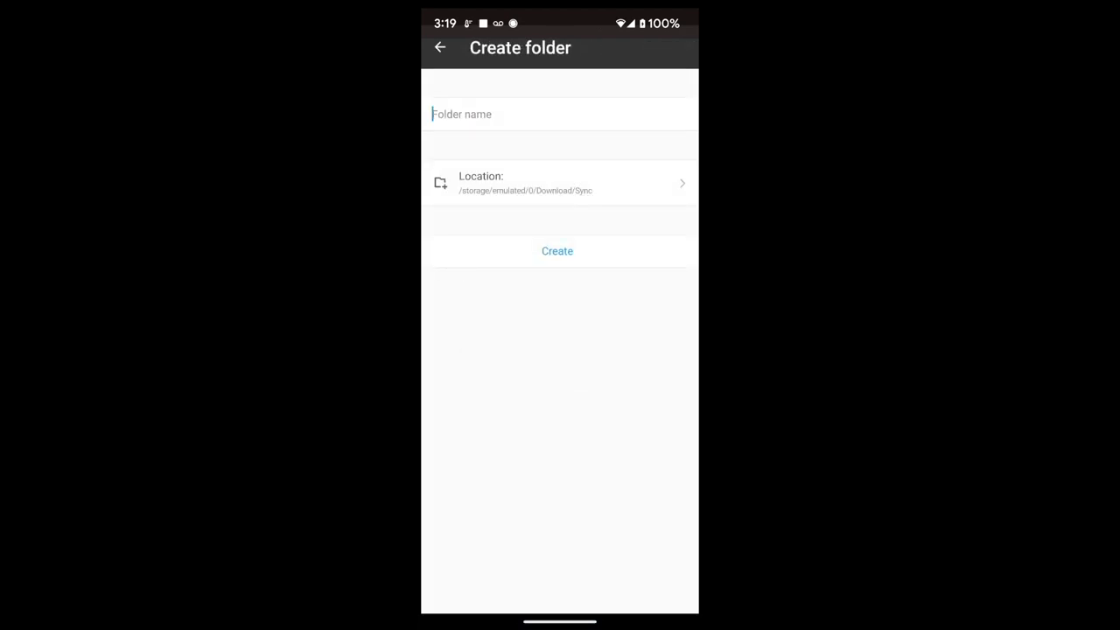
{"action": "left_click", "coordinate": [441, 47]}
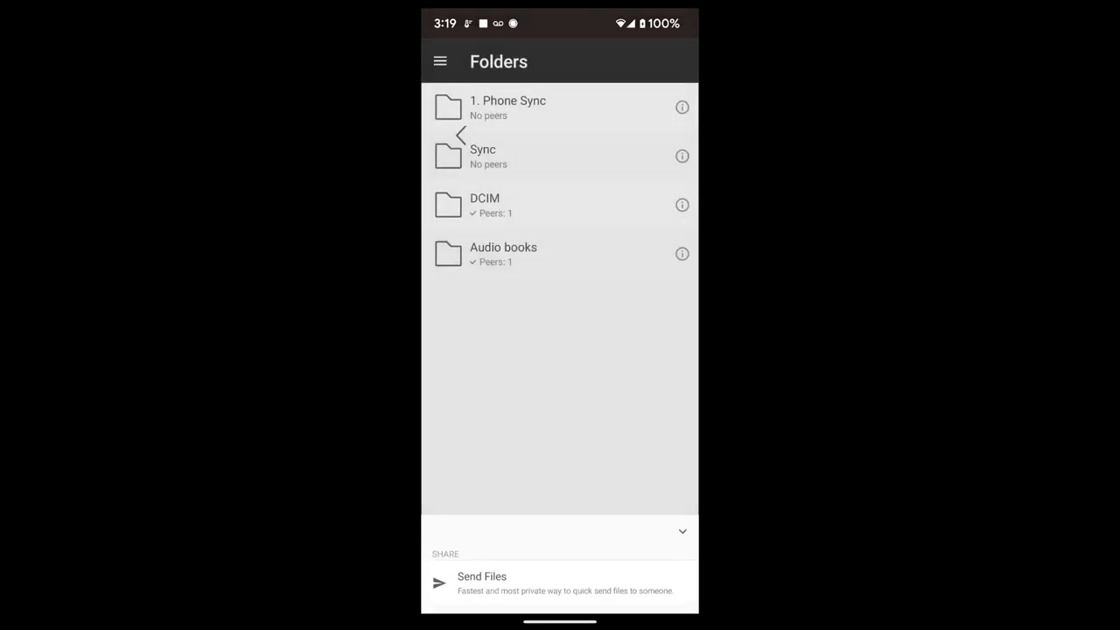
{"action": "left_click", "coordinate": [485, 205]}
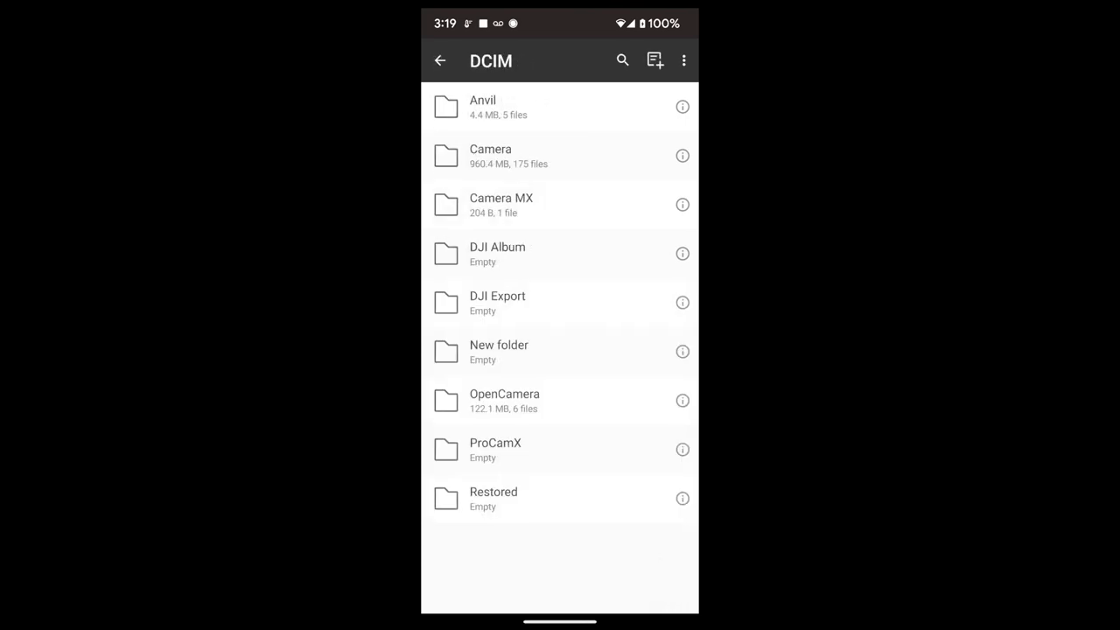
Return to Resilio Sync's folder list and view the DCIM folder's details.
{"action": "left_click", "coordinate": [685, 60]}
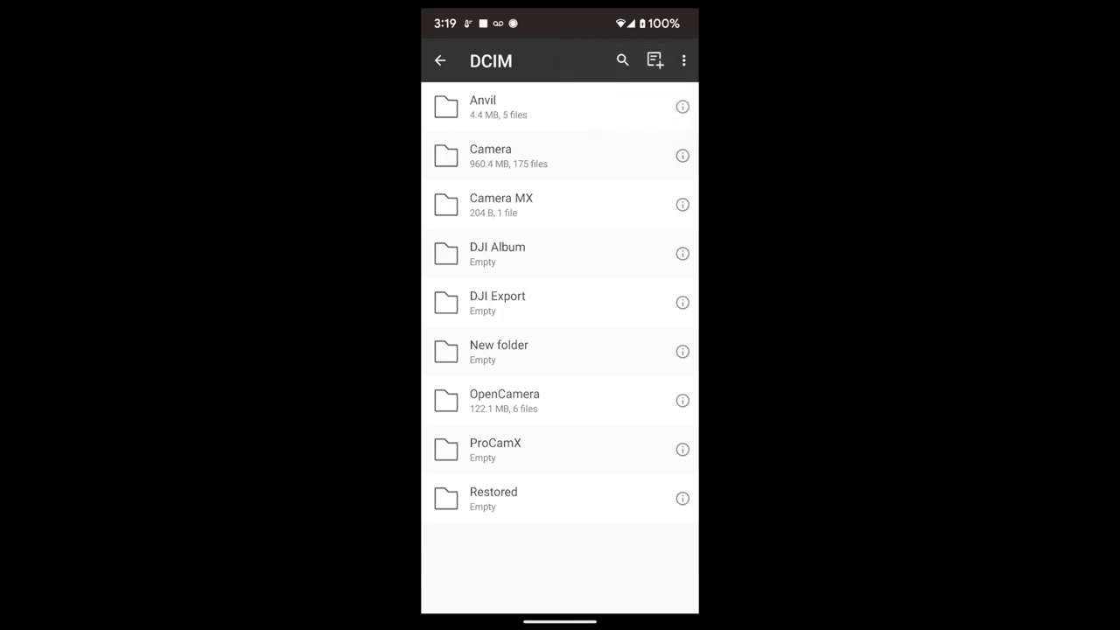
{"action": "left_click", "coordinate": [440, 60]}
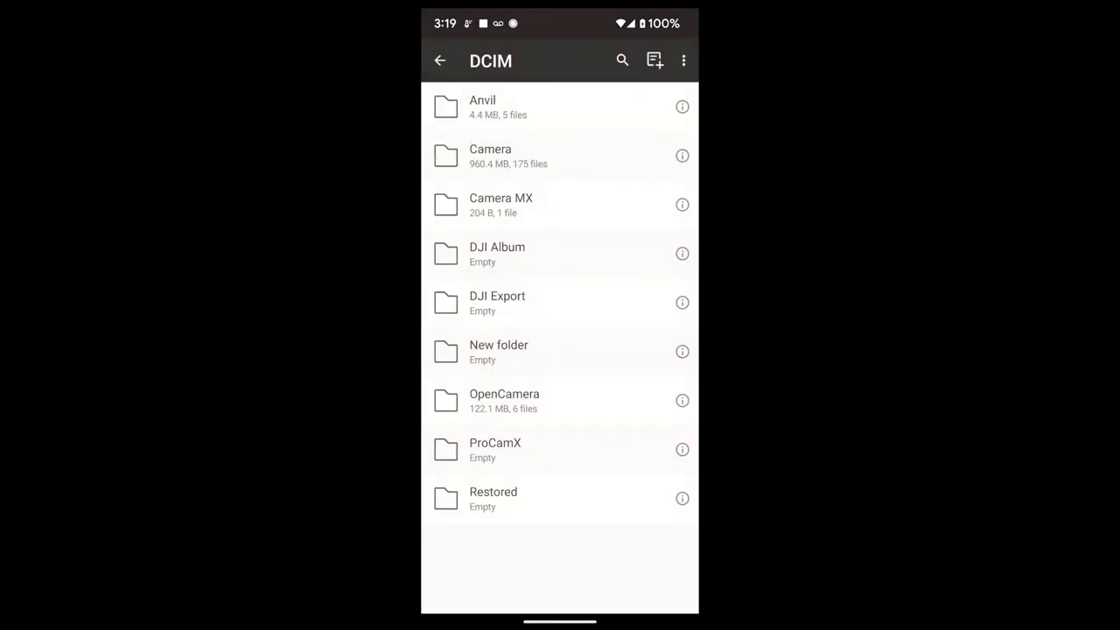
{"action": "left_click", "coordinate": [441, 61]}
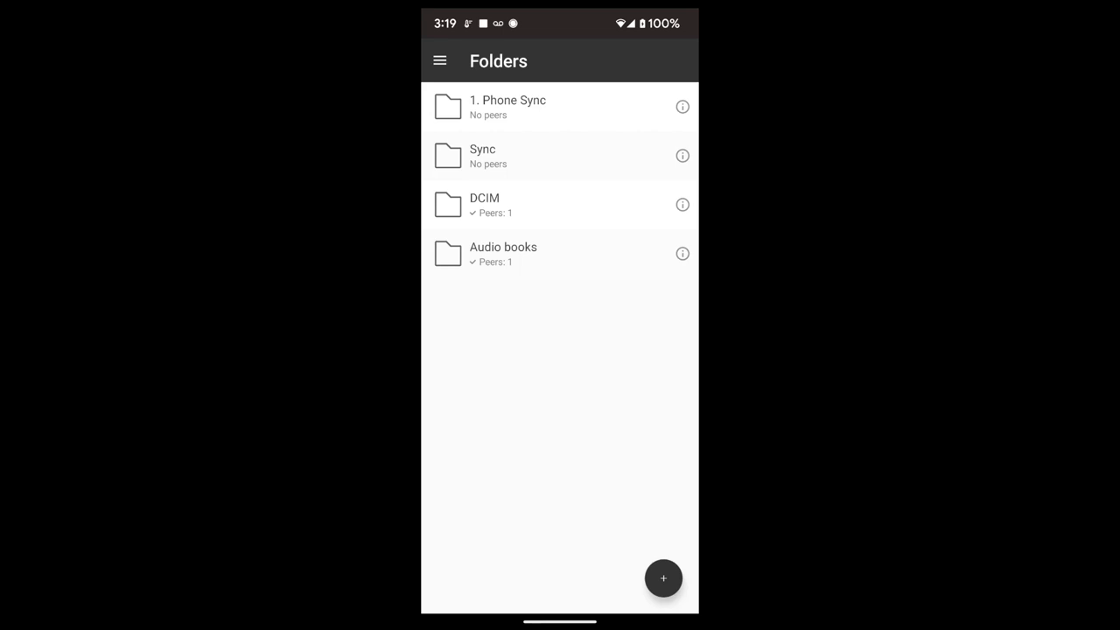
{"action": "left_click", "coordinate": [682, 204]}
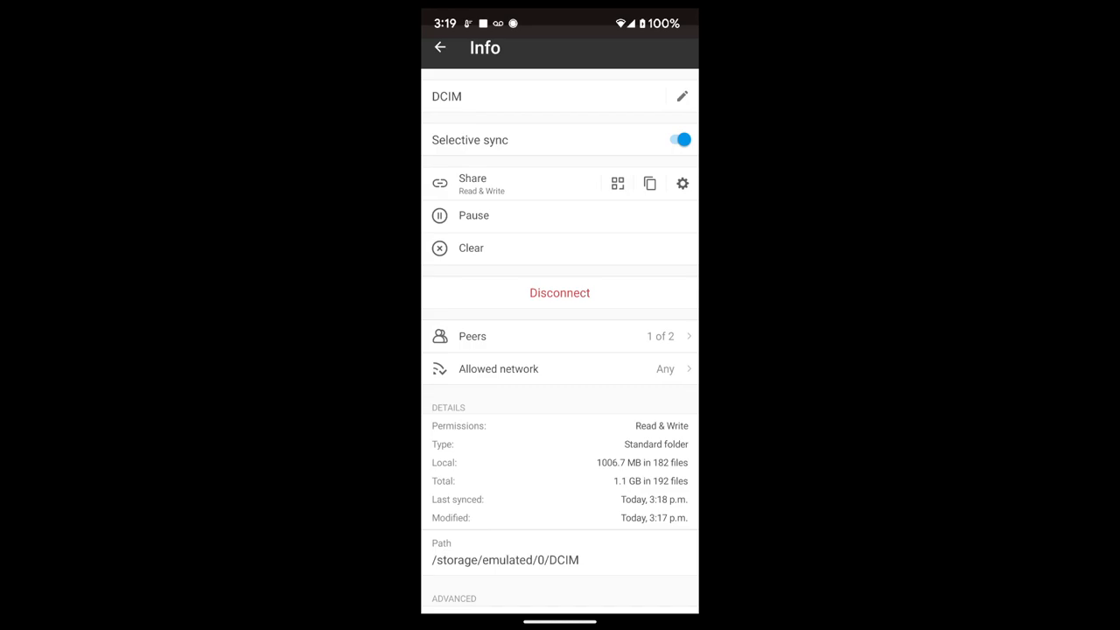
Check DCIM's read-and-write, never-expiring share options, then leave Vysor for the desktop.
{"action": "left_click", "coordinate": [473, 183]}
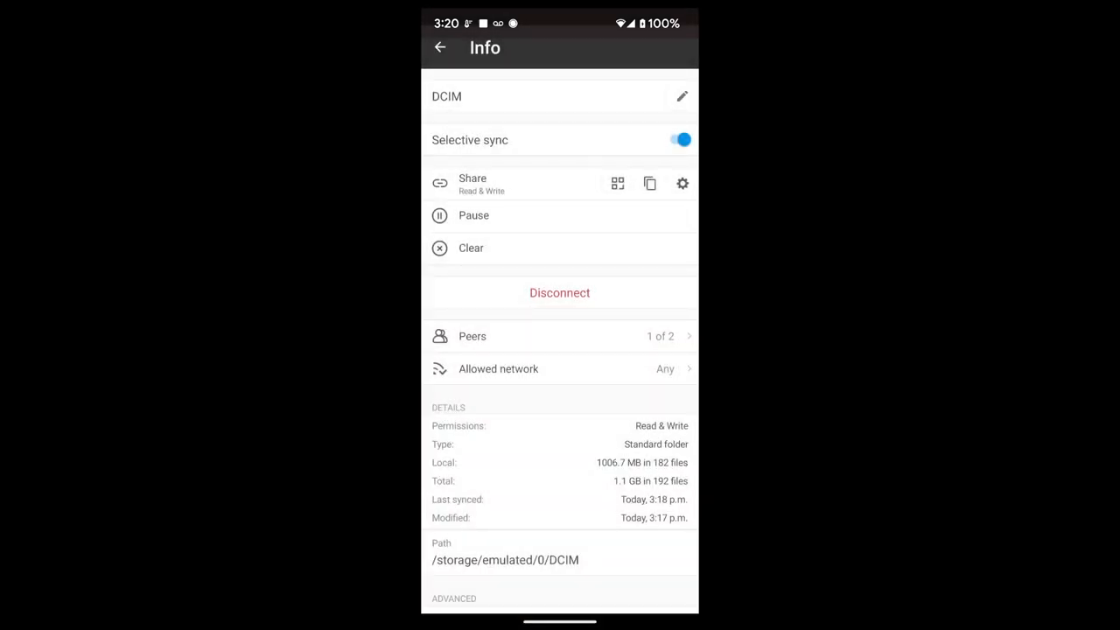
{"action": "left_click", "coordinate": [681, 183]}
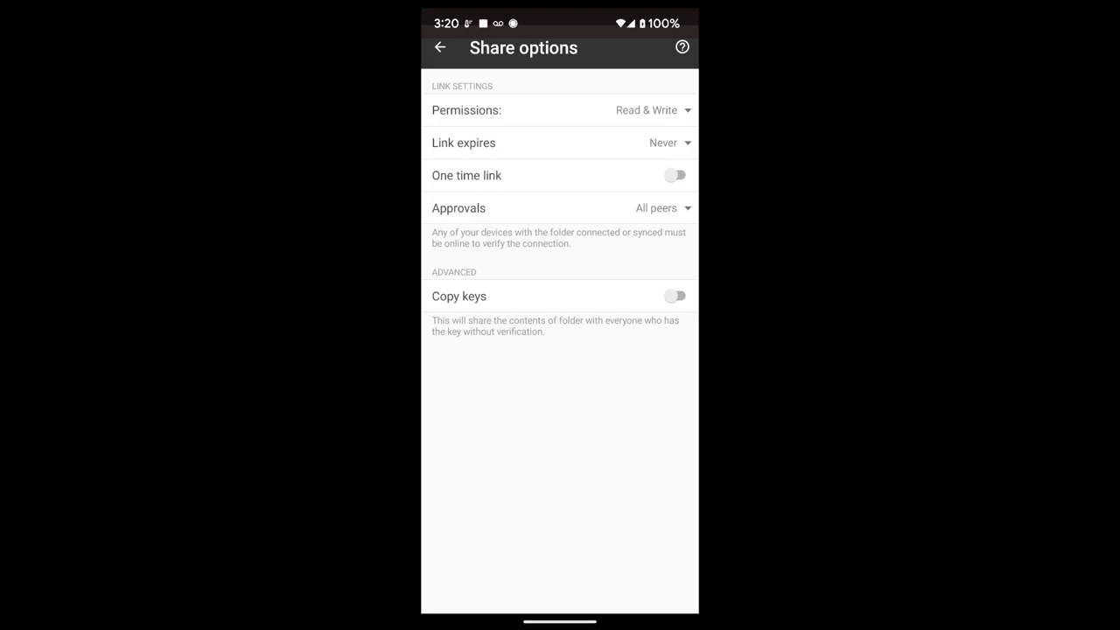
{"action": "left_click", "coordinate": [440, 48]}
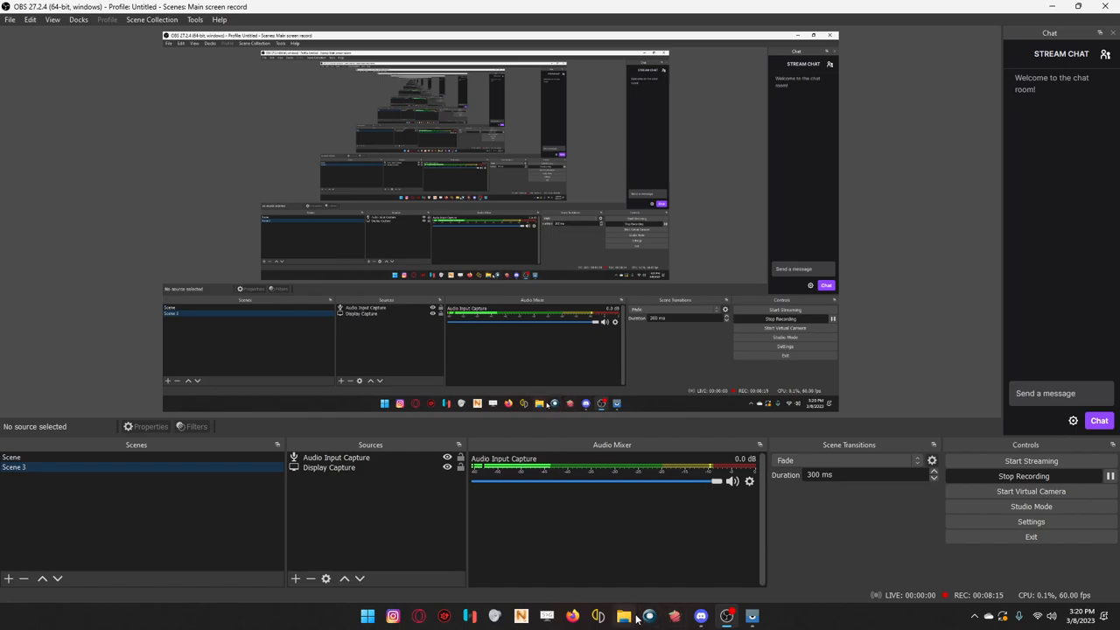
Browse to Pictures > 1.Sync > OpenCamera and open IMG_20230308_151745.
{"action": "left_click", "coordinate": [623, 617]}
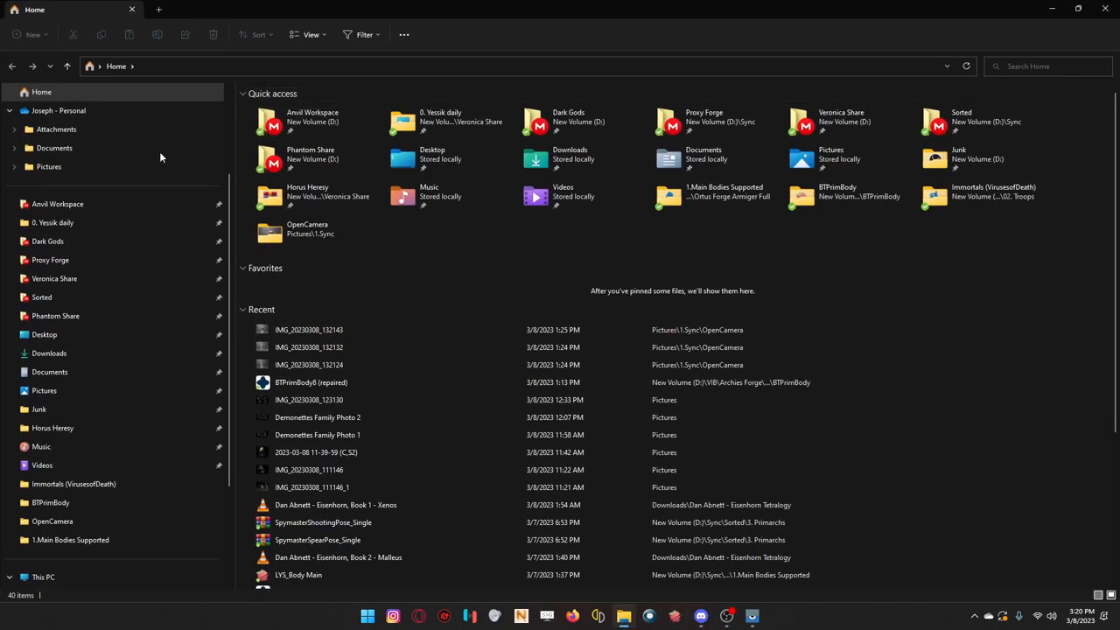
{"action": "mouse_move", "coordinate": [5, 354]}
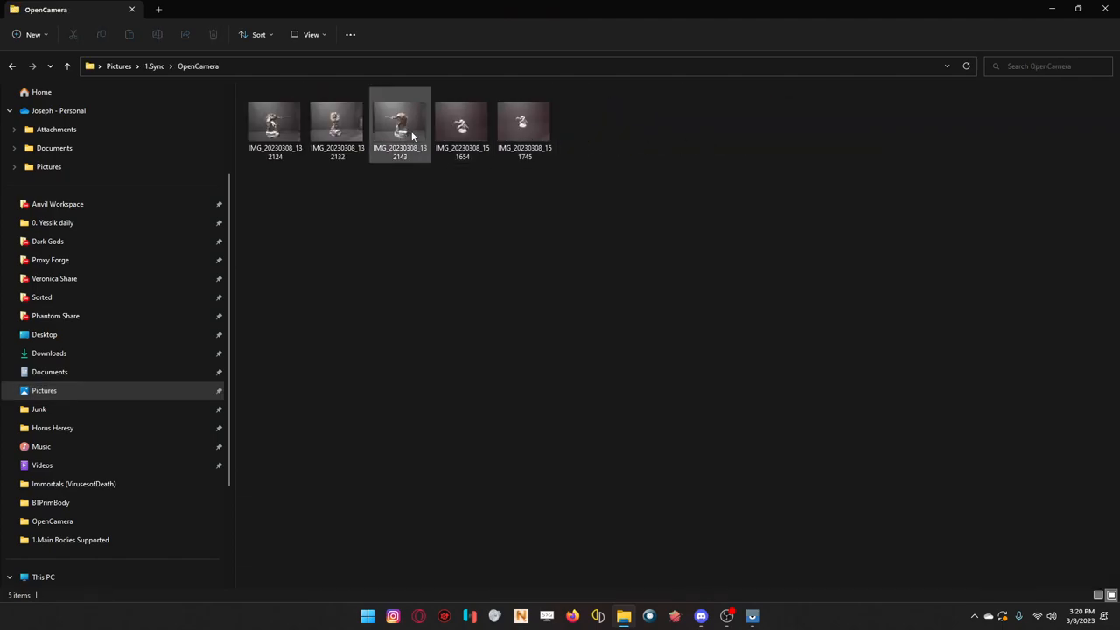
{"action": "mouse_move", "coordinate": [400, 122]}
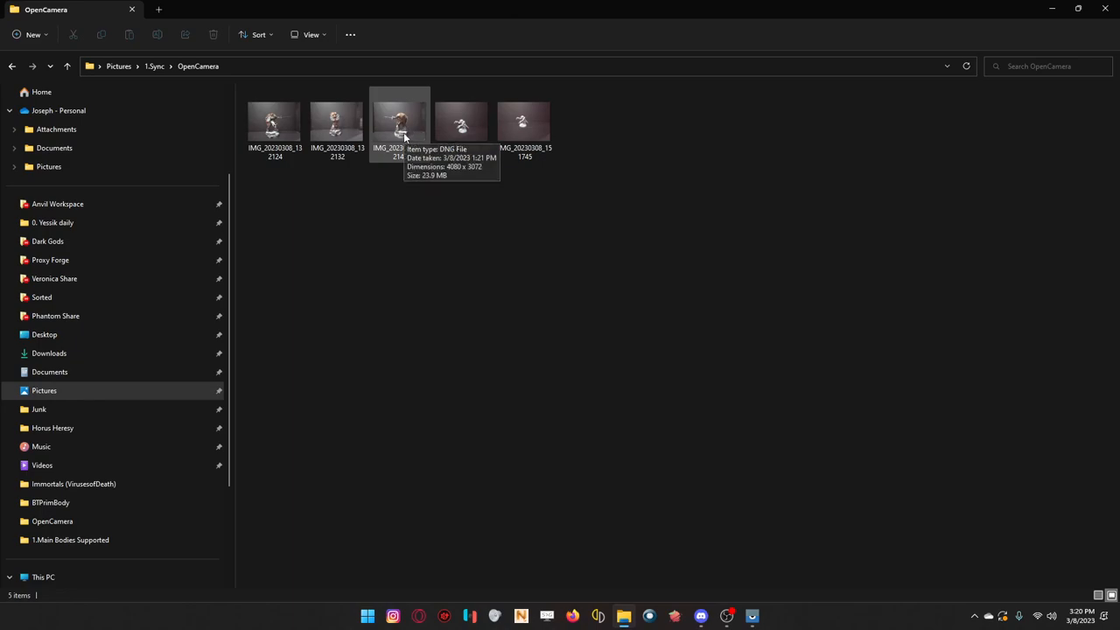
{"action": "left_click", "coordinate": [400, 122]}
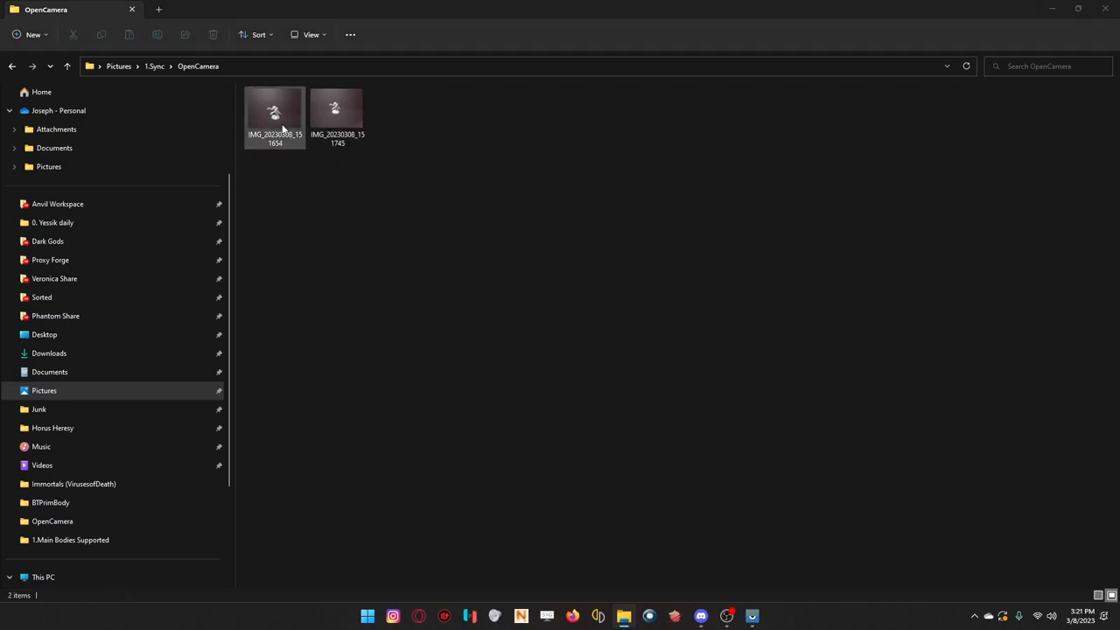
{"action": "left_click", "coordinate": [337, 118]}
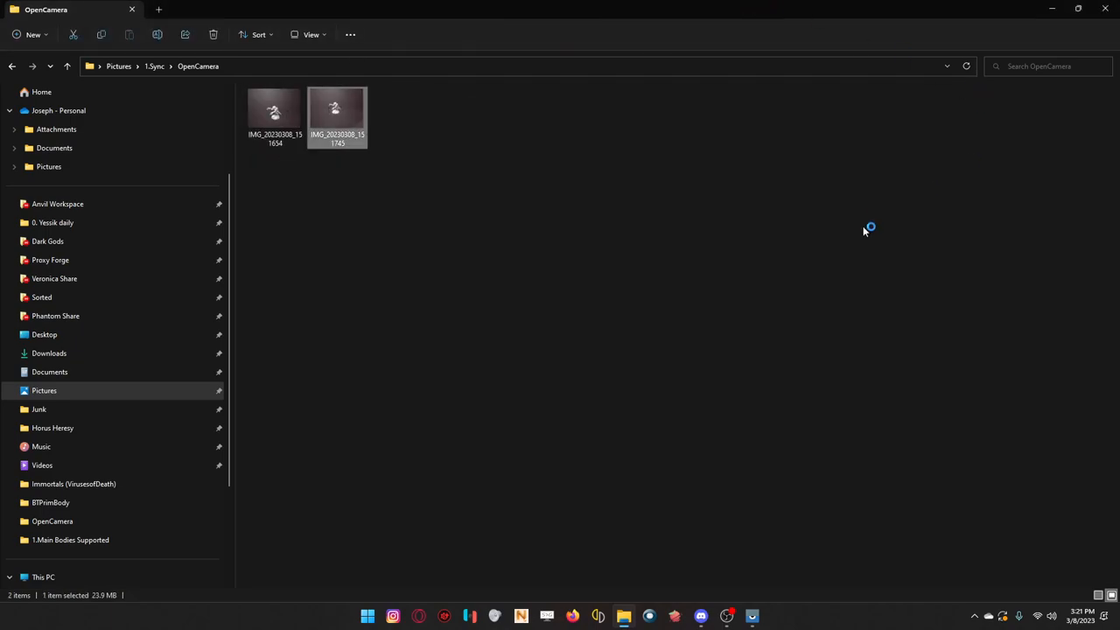
Let Photoshop launch to open IMG_20230308_151745.dng in Camera Raw.
{"action": "left_click", "coordinate": [765, 615]}
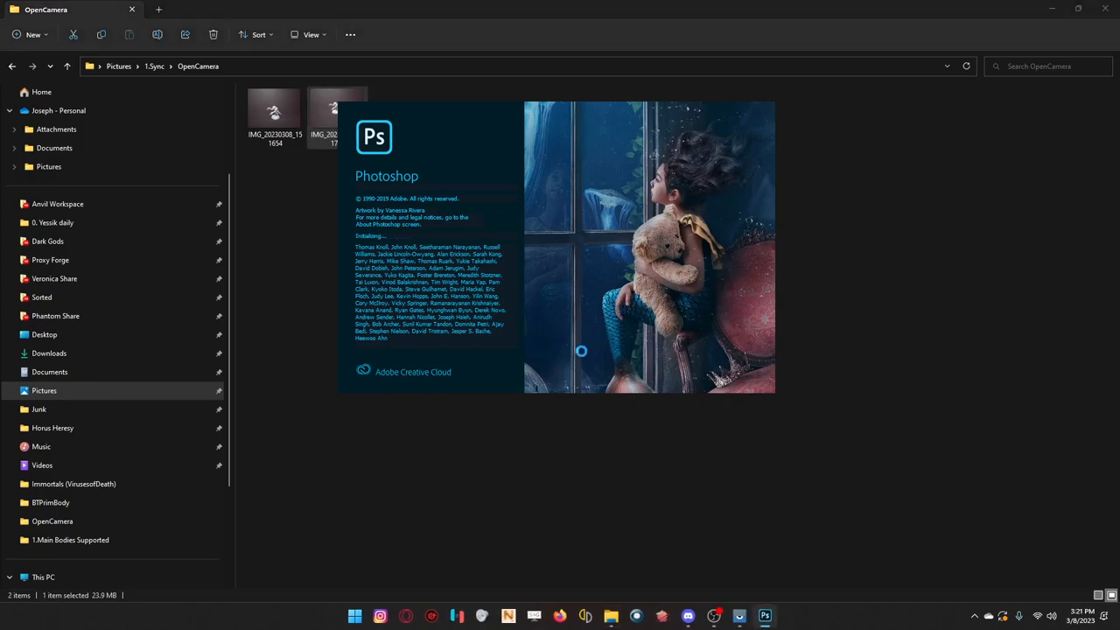
{"action": "mouse_move", "coordinate": [714, 411]}
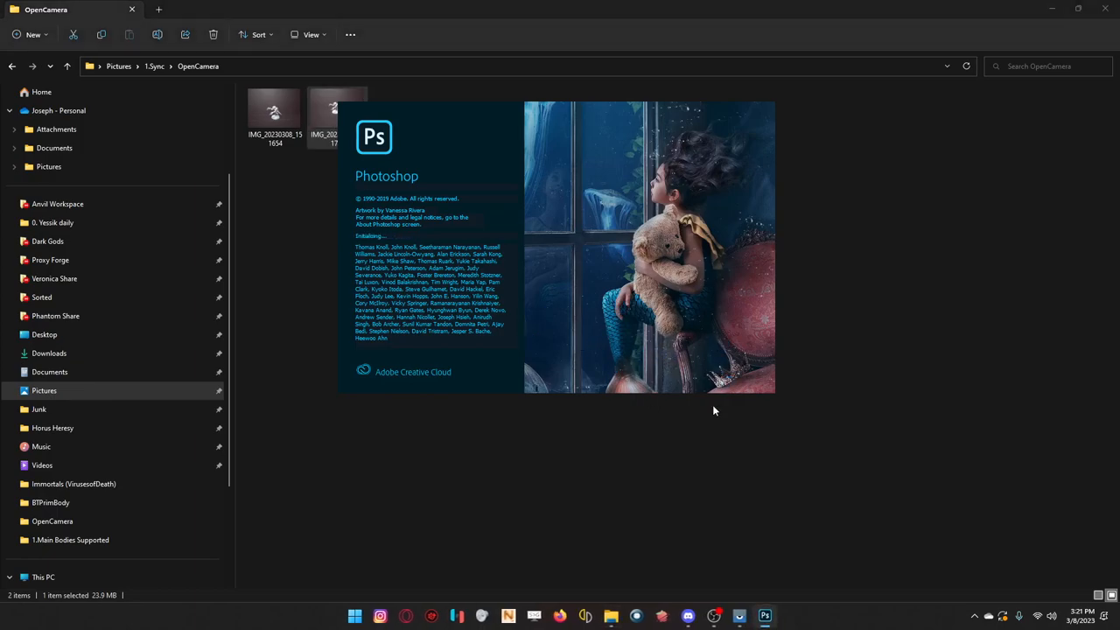
{"action": "mouse_move", "coordinate": [652, 512]}
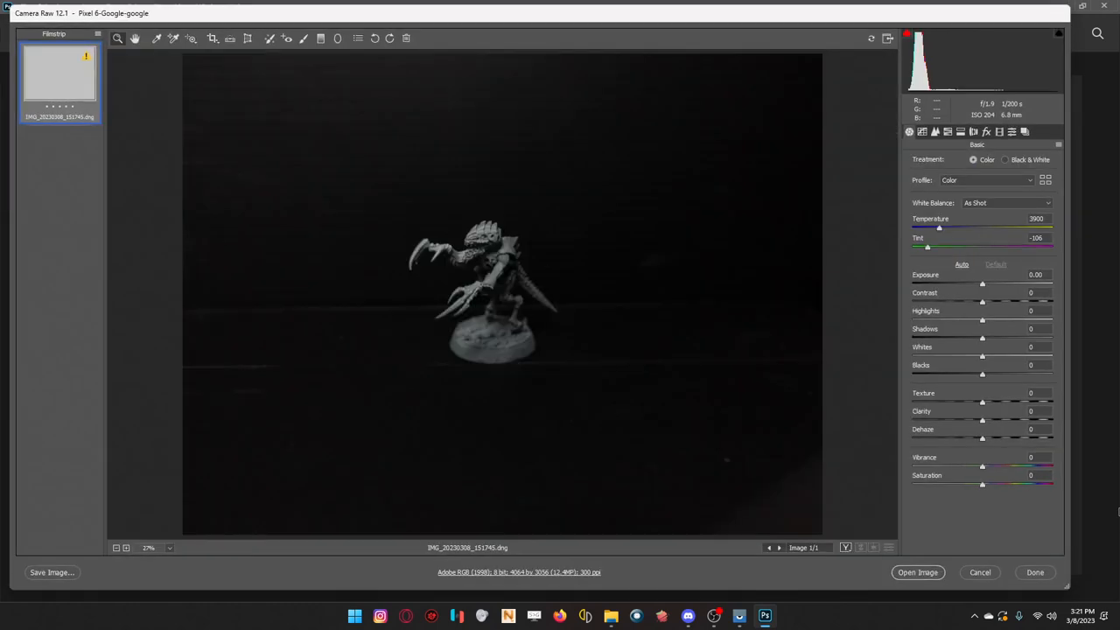
{"action": "mouse_move", "coordinate": [231, 38]}
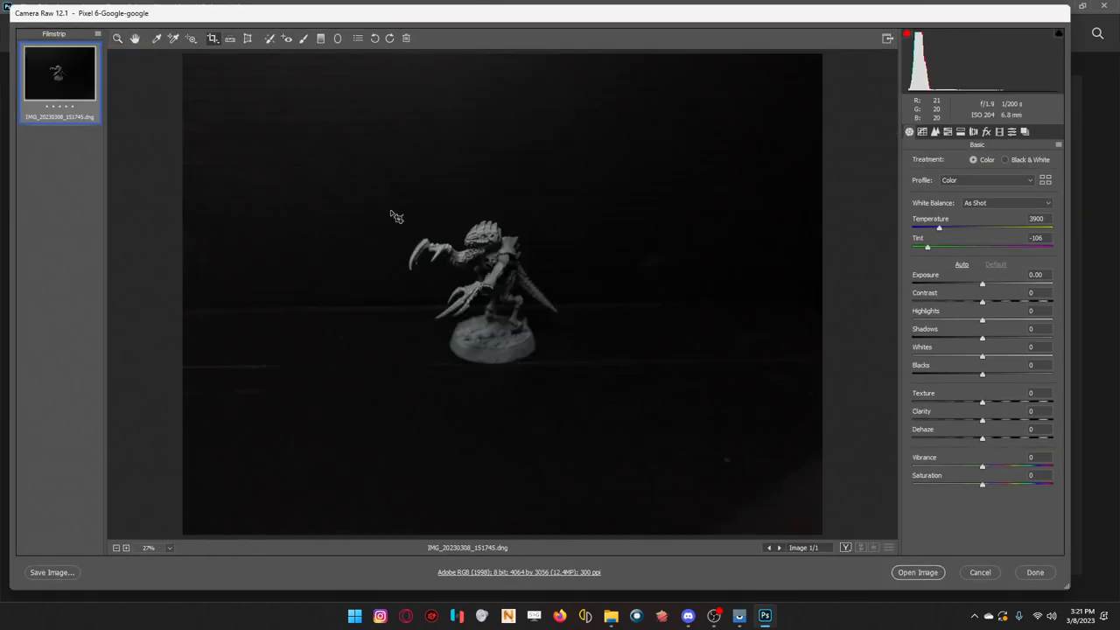
Crop tightly around the miniature and raise Contrast to +48.
{"action": "left_click_drag", "start_coordinate": [396, 212], "coordinate": [582, 376]}
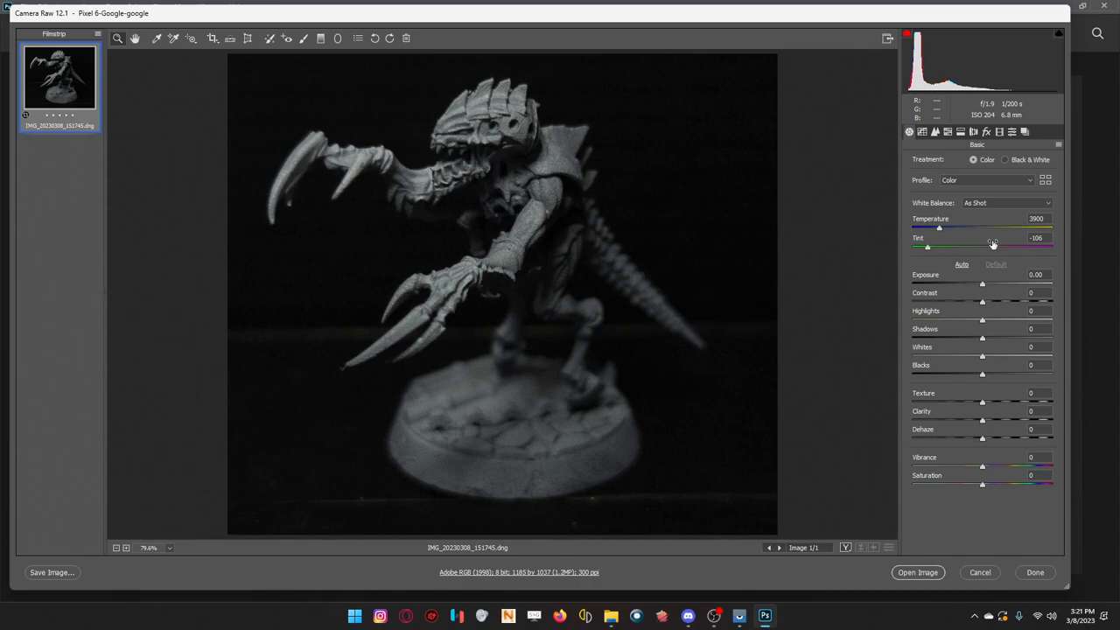
{"action": "mouse_move", "coordinate": [844, 255]}
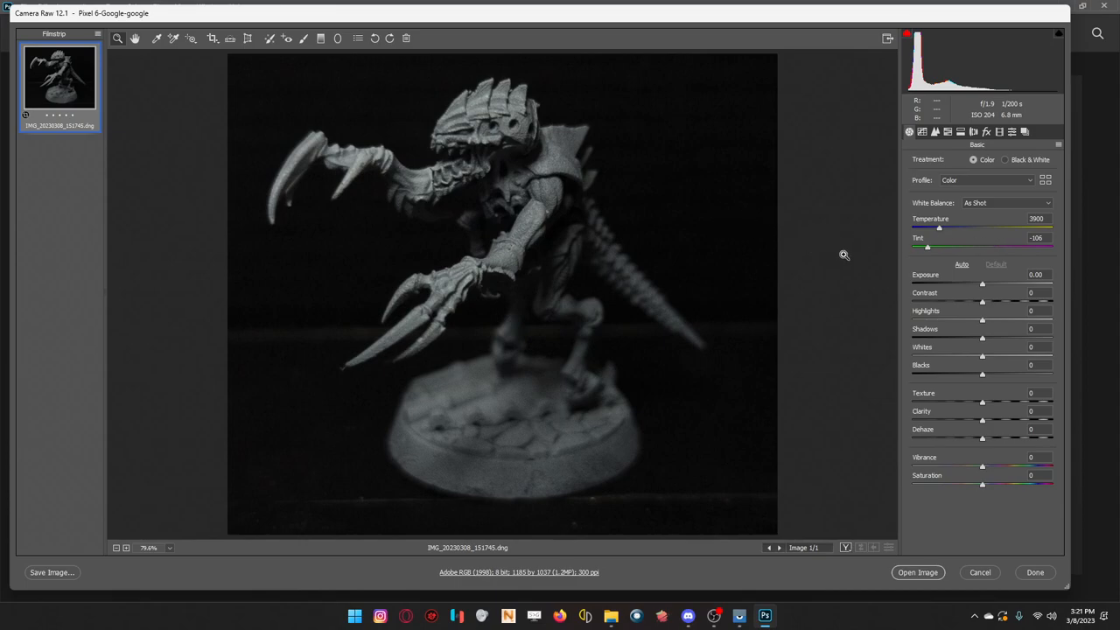
{"action": "mouse_move", "coordinate": [956, 268]}
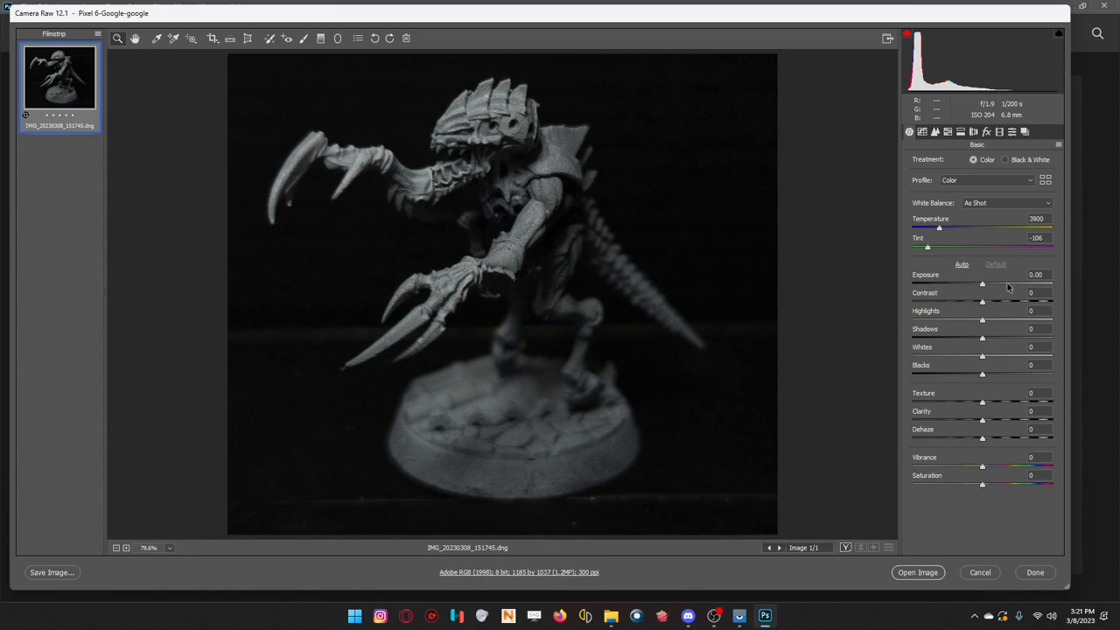
{"action": "mouse_move", "coordinate": [987, 304]}
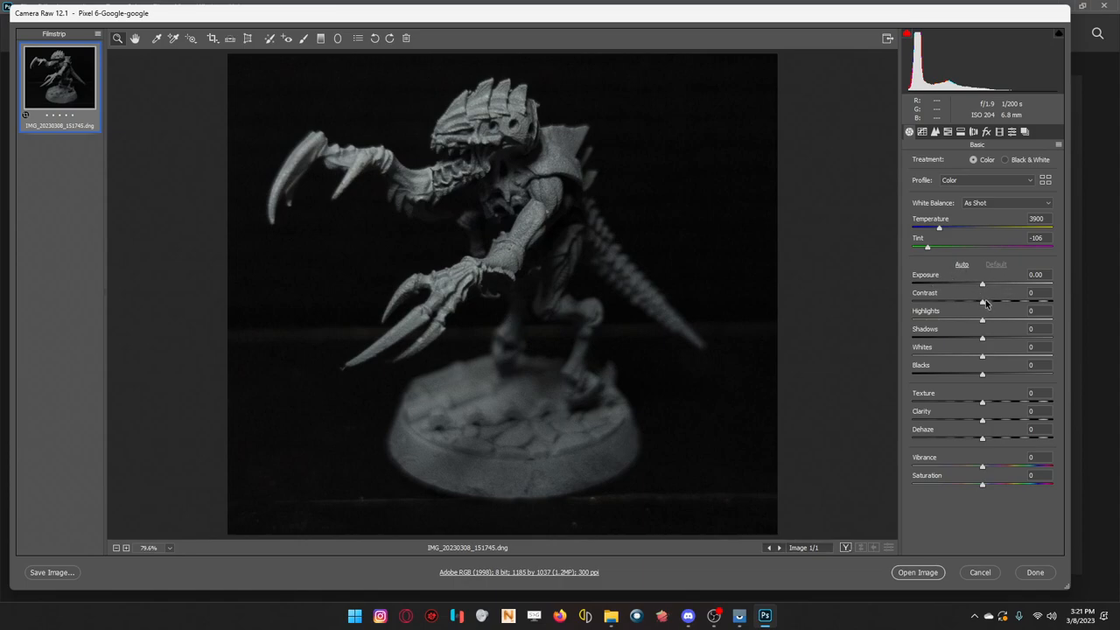
{"action": "left_click_drag", "start_coordinate": [982, 302], "coordinate": [1015, 302]}
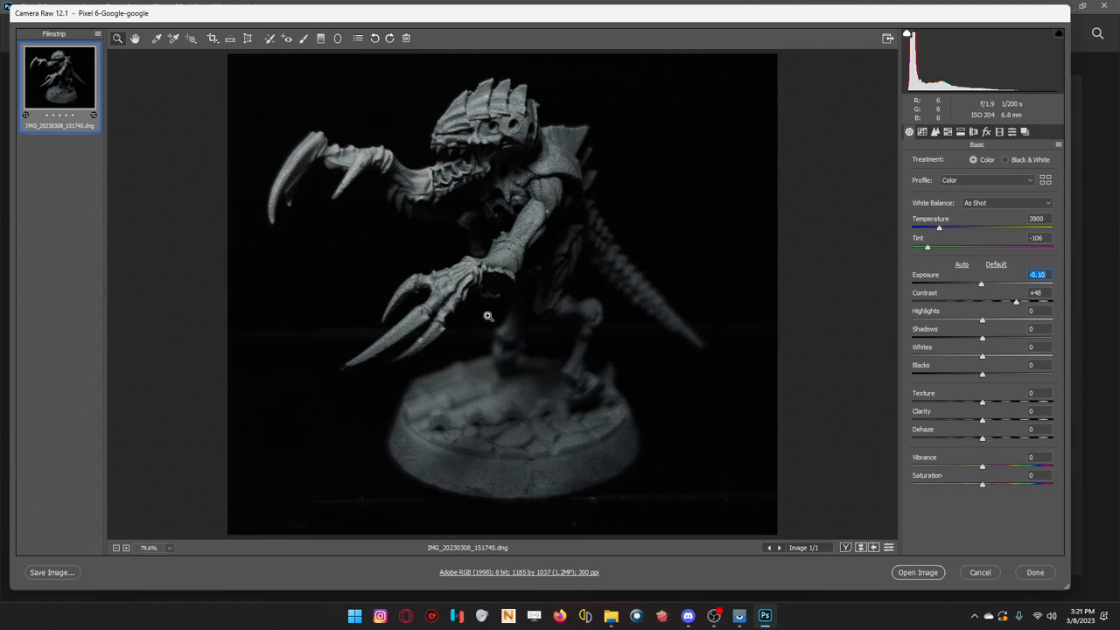
{"action": "mouse_move", "coordinate": [595, 258]}
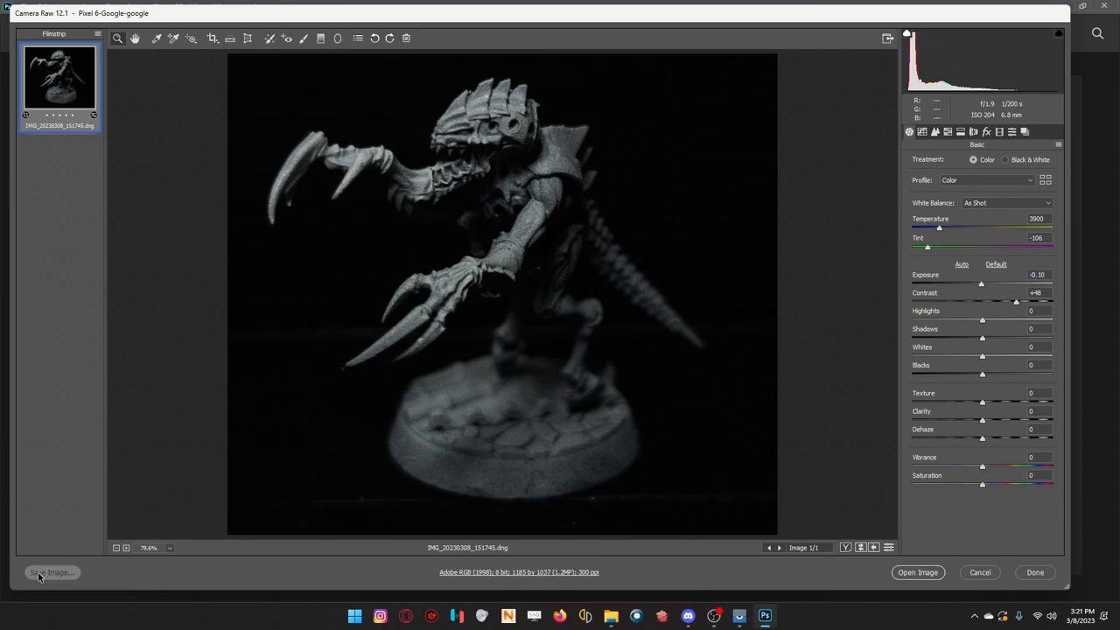
Save the edited photo as a JPEG to the Pictures folder.
{"action": "left_click", "coordinate": [51, 573]}
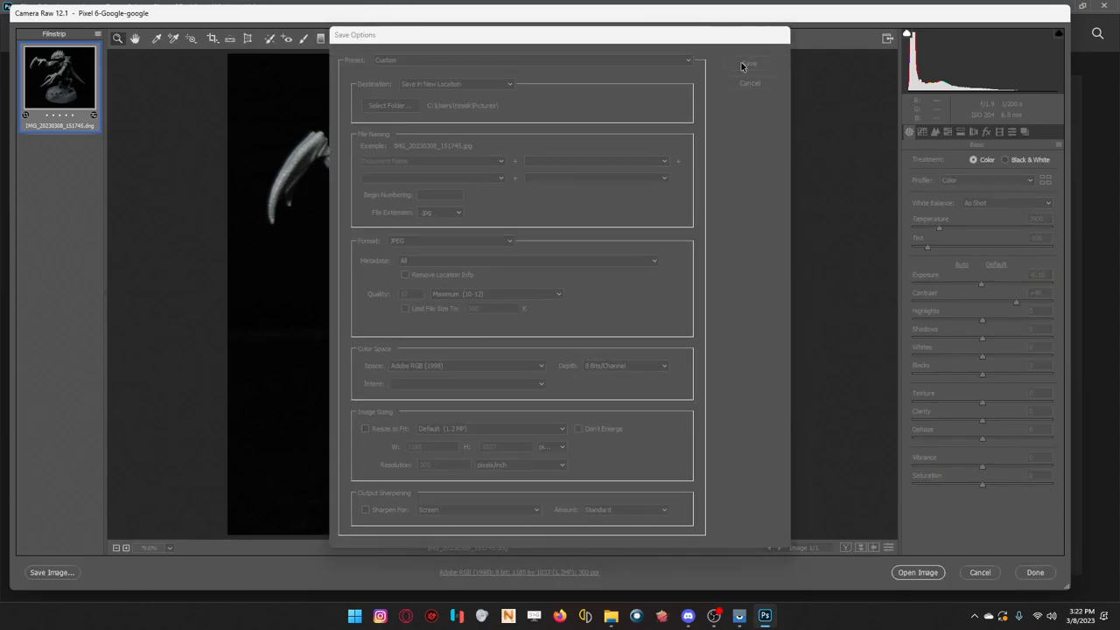
{"action": "left_click", "coordinate": [750, 82]}
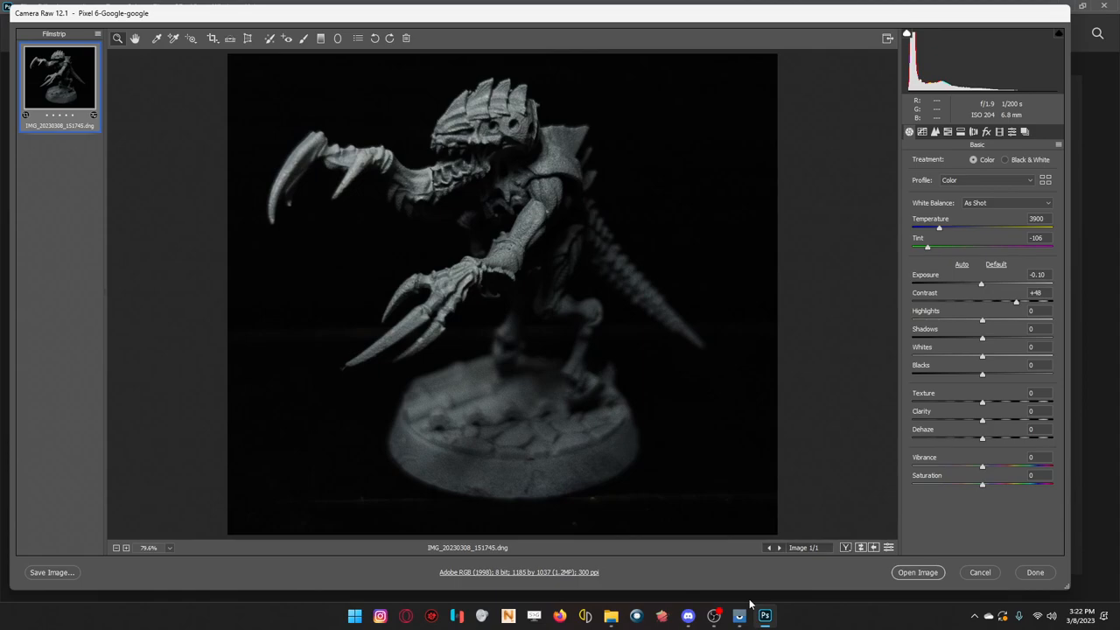
{"action": "mouse_move", "coordinate": [686, 580]}
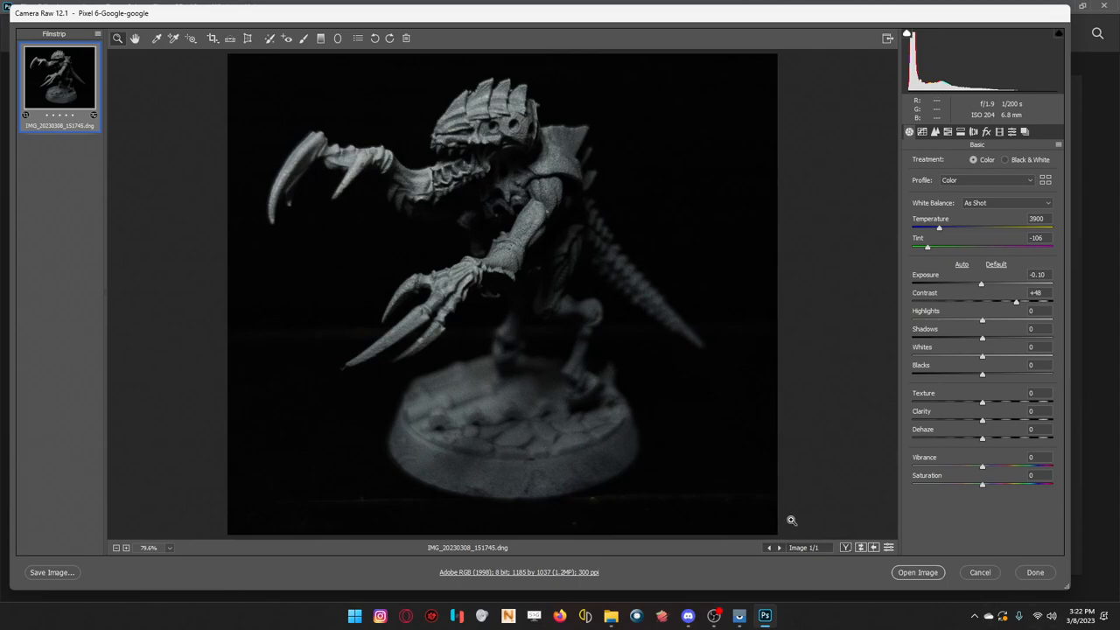
{"action": "mouse_move", "coordinate": [87, 610]}
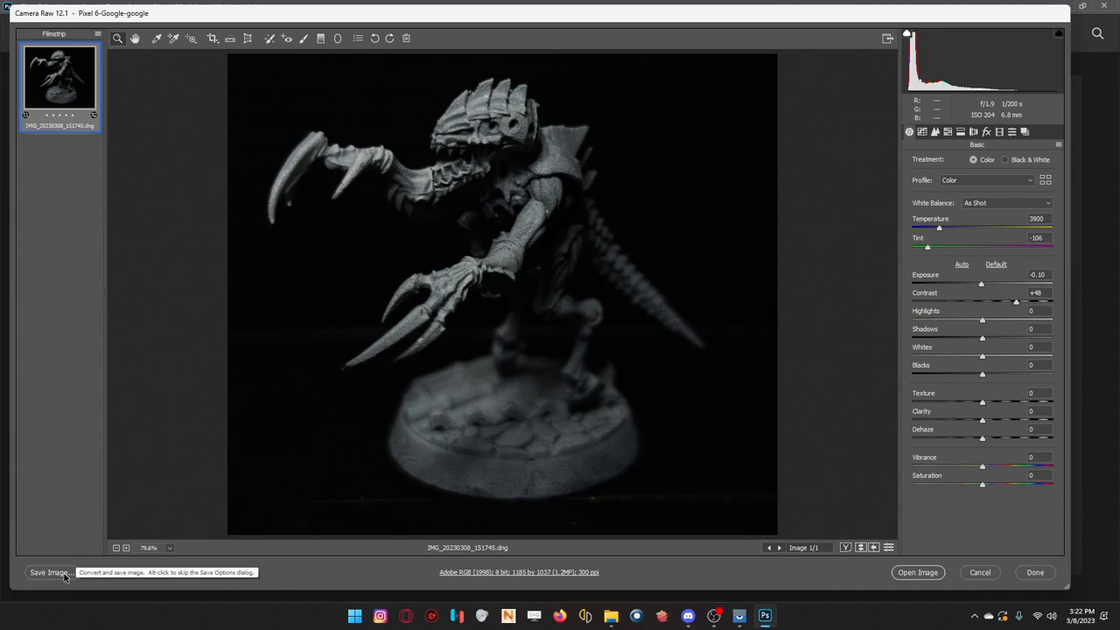
{"action": "mouse_move", "coordinate": [715, 616]}
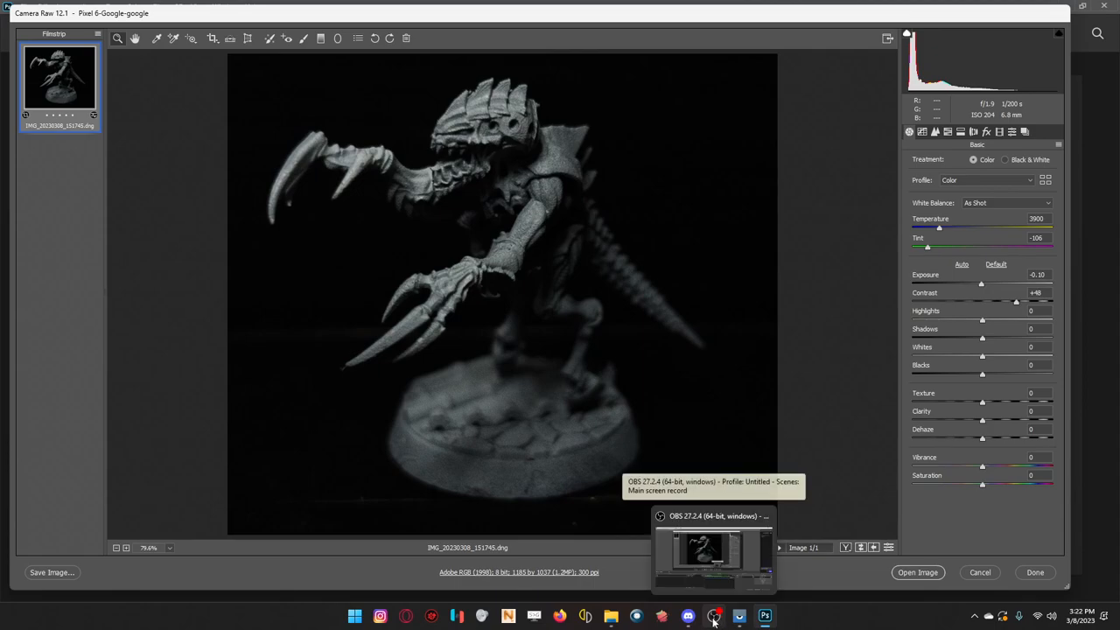